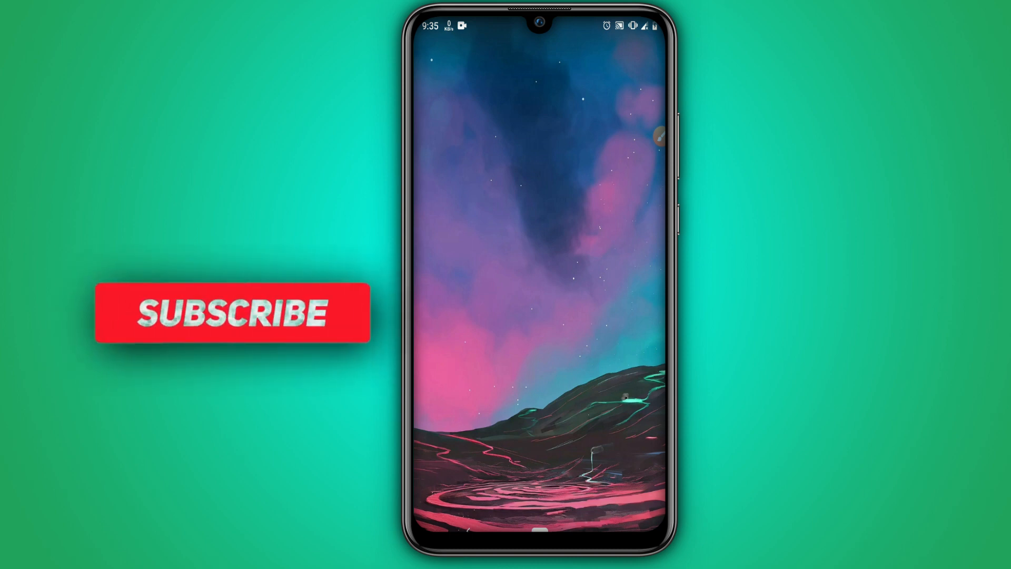
# Step: Swipe up on the Android home screen to show all installed apps
pyautogui.click(230, 312)
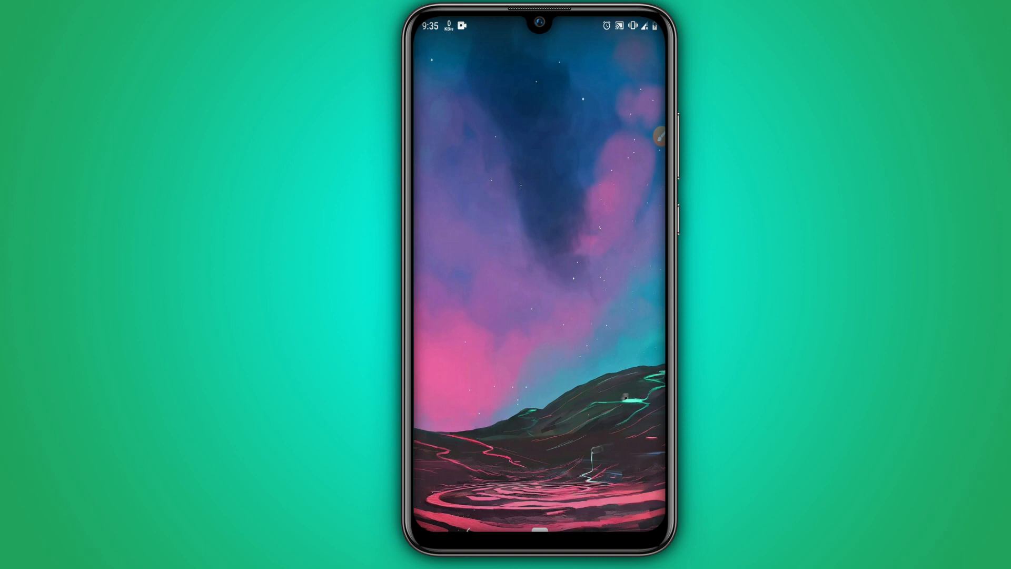
pyautogui.scroll(3)
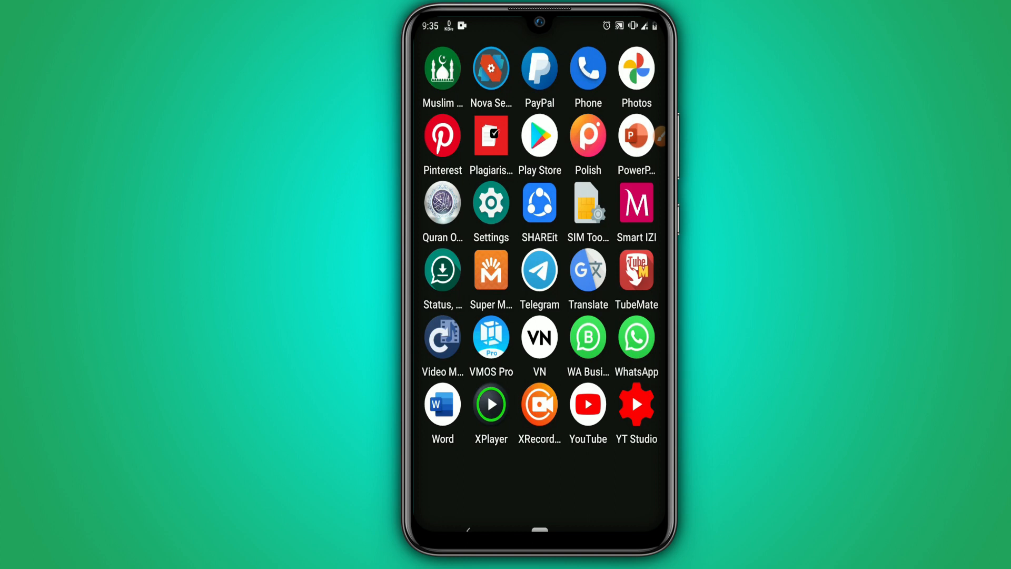
# Step: Tap Build number in About phone to enable Developer options, then return to System
pyautogui.click(490, 203)
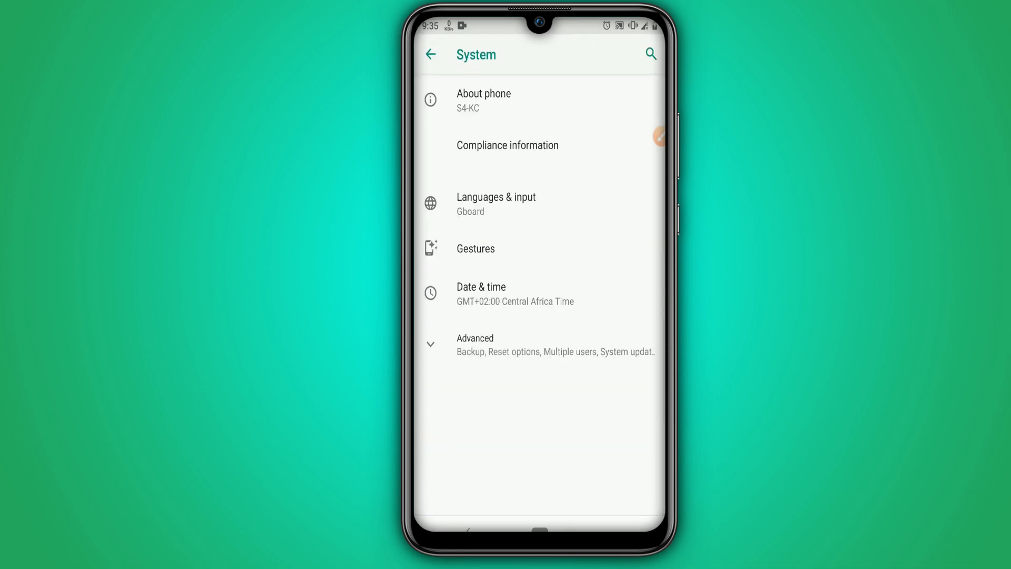
pyautogui.click(484, 101)
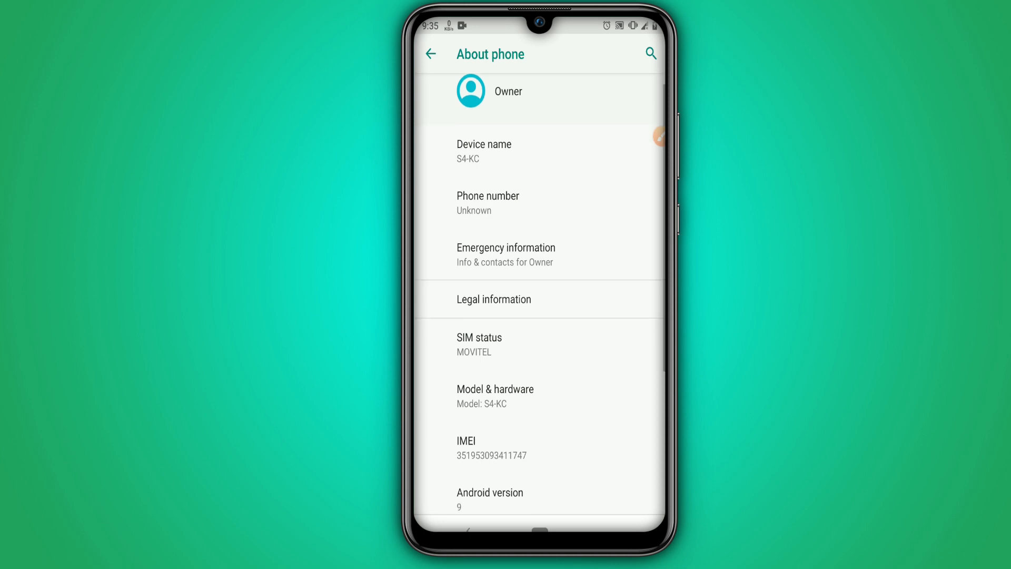
pyautogui.scroll(-3)
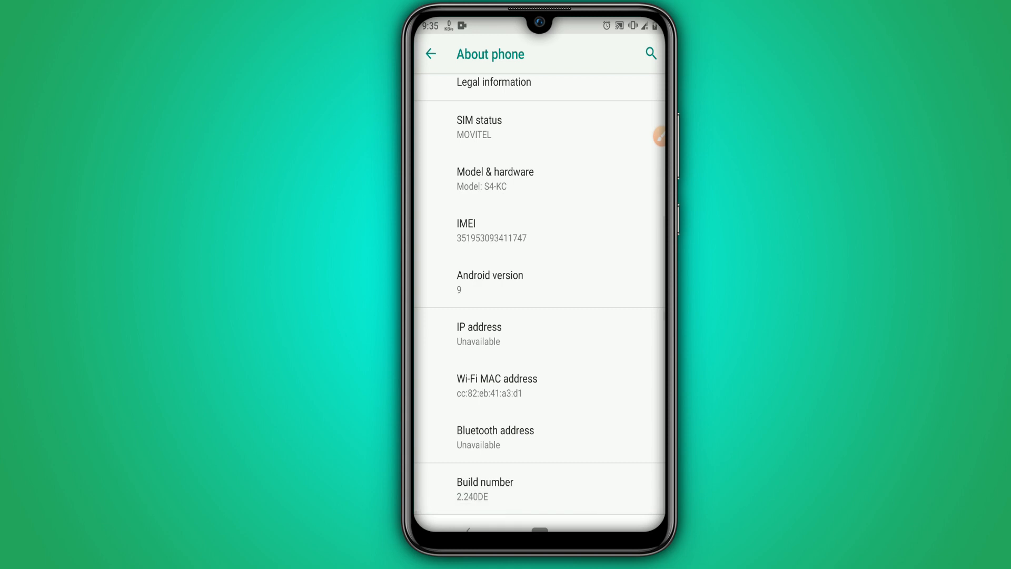
pyautogui.click(539, 489)
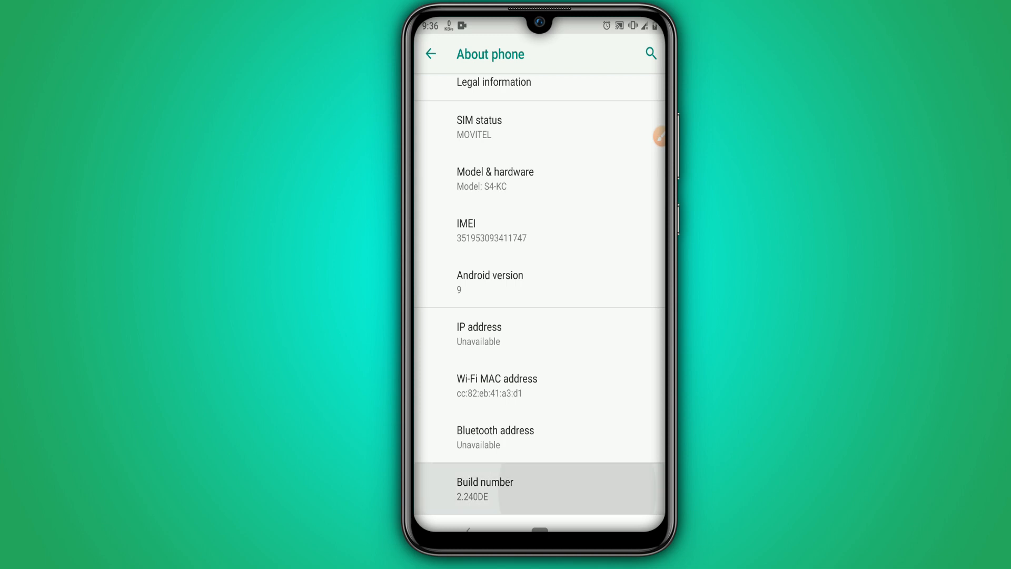
pyautogui.click(485, 489)
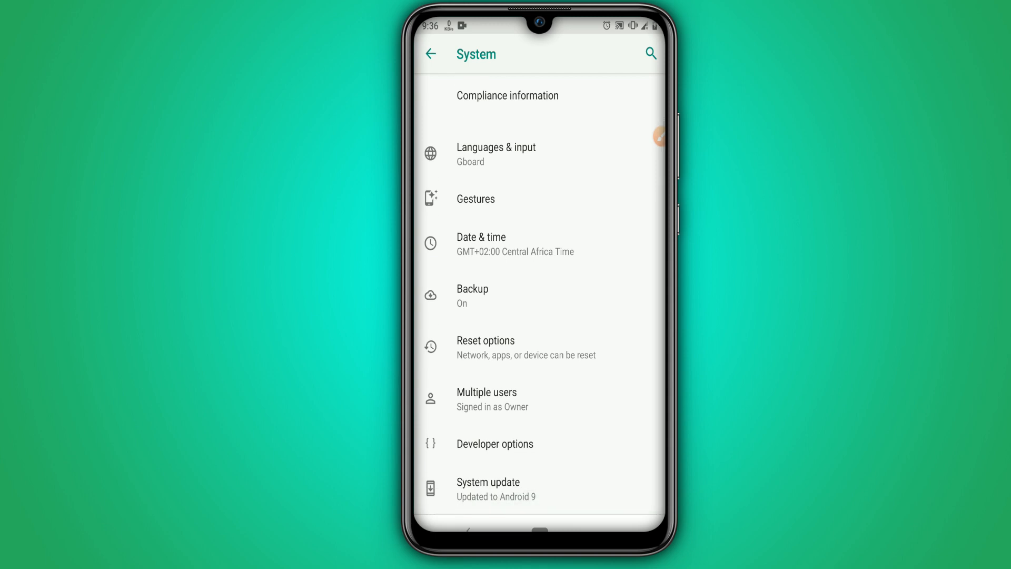
# Step: Turn on USB debugging in Developer options and scroll to the drawing section
pyautogui.click(495, 444)
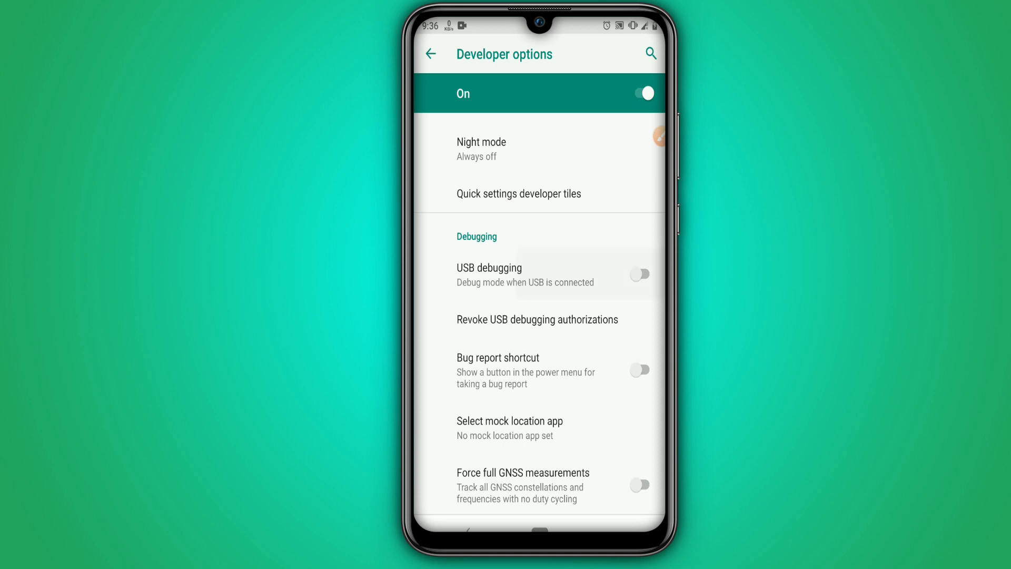
pyautogui.click(639, 274)
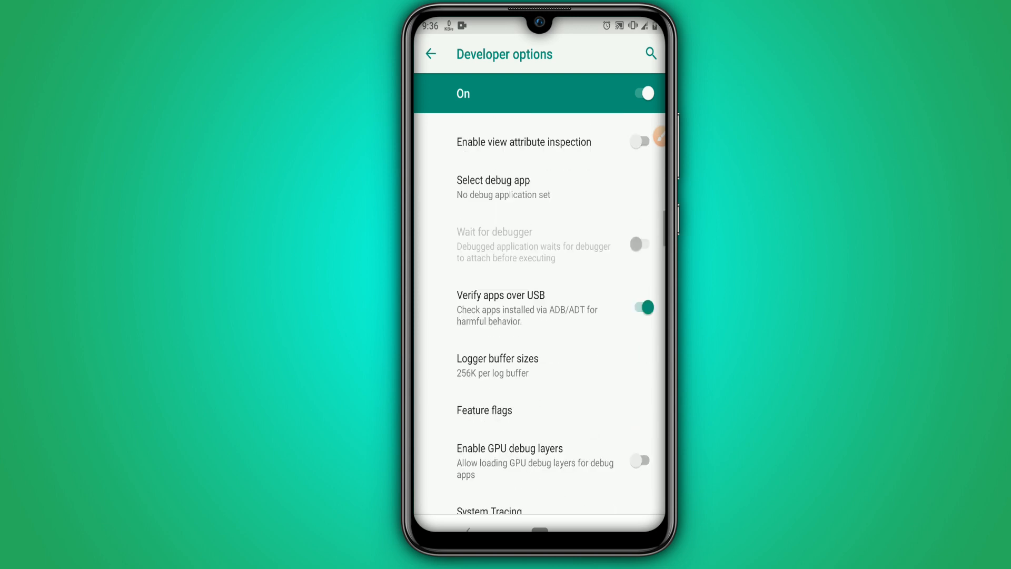
pyautogui.scroll(3)
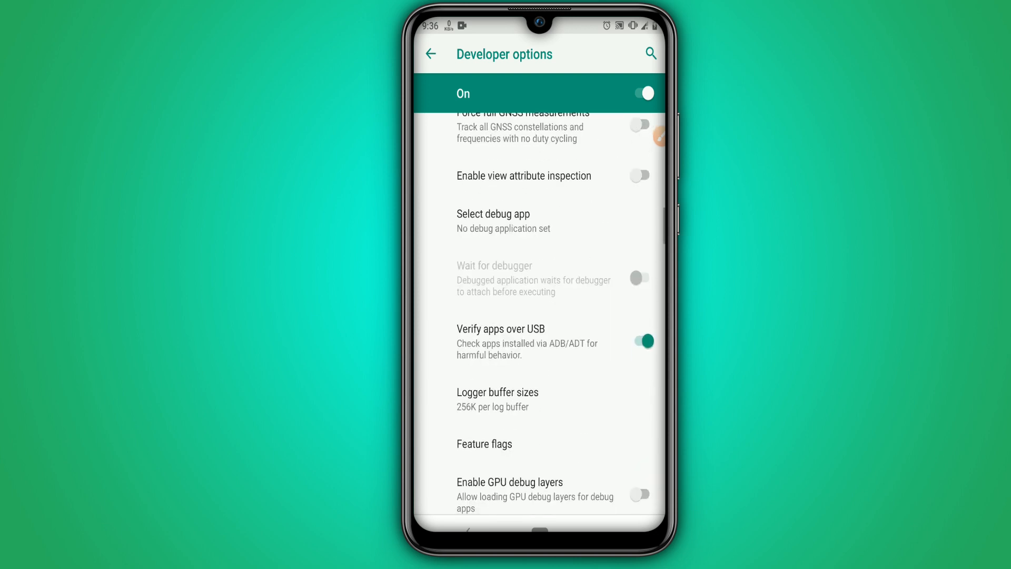
pyautogui.scroll(-3)
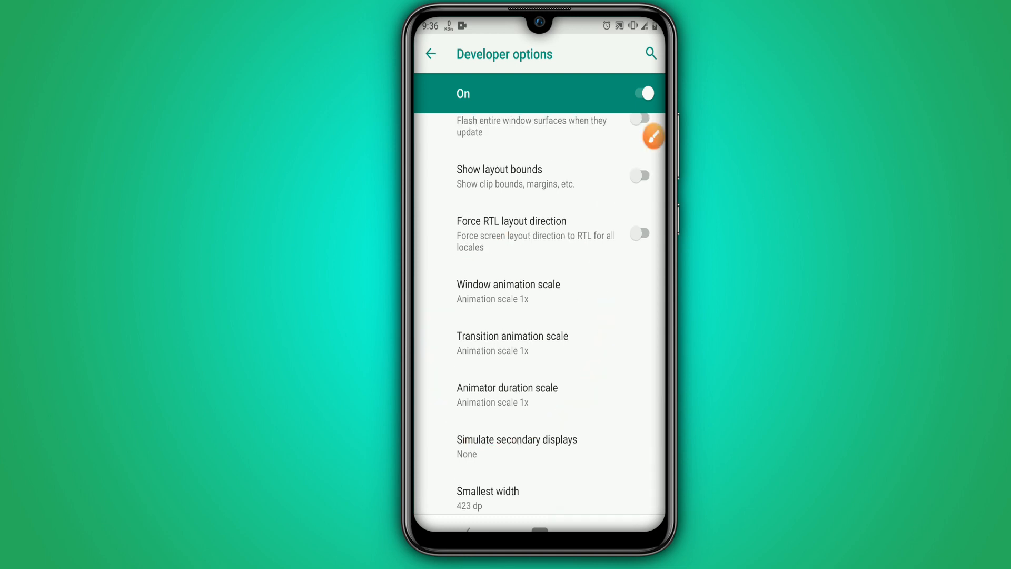
# Step: Set Window, Transition and Animator scales to .5x, force GPU rendering, and go Home
pyautogui.click(508, 291)
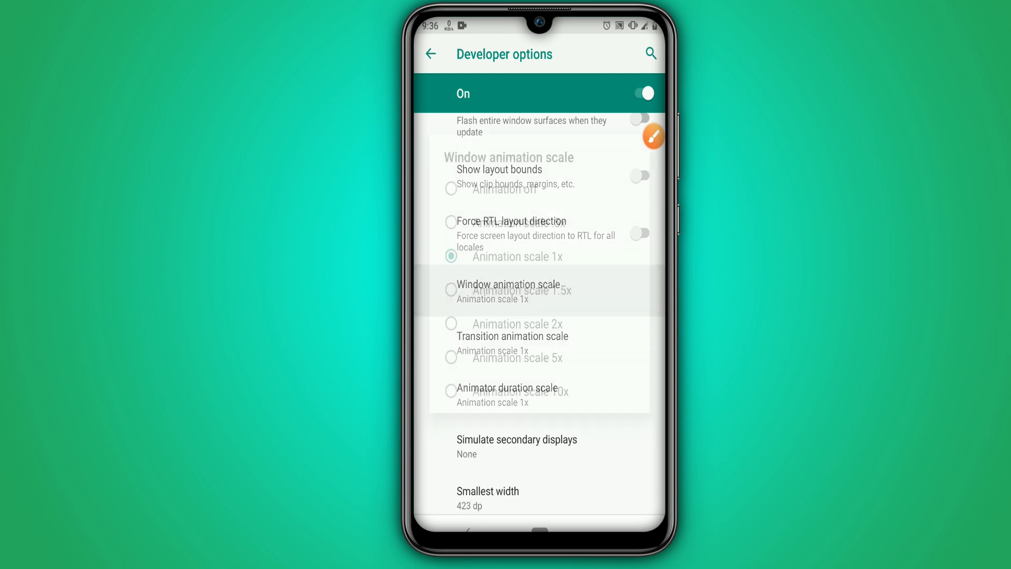
pyautogui.click(516, 289)
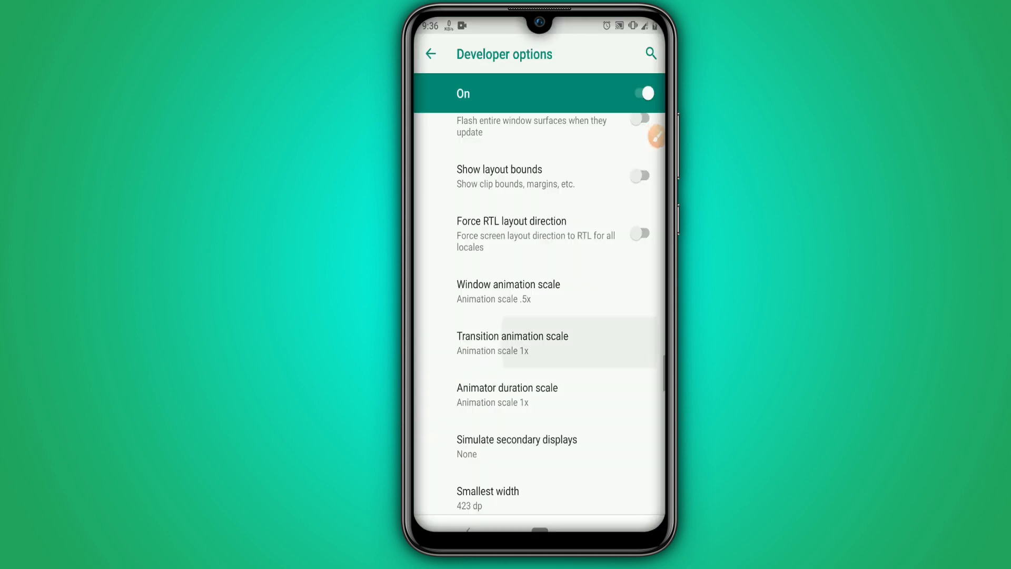
pyautogui.click(507, 393)
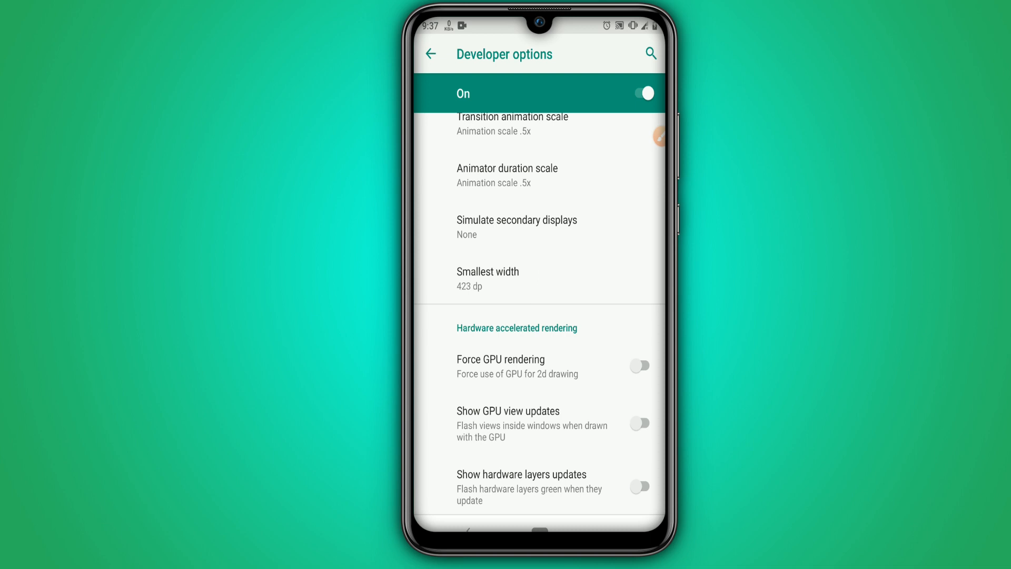
pyautogui.click(639, 366)
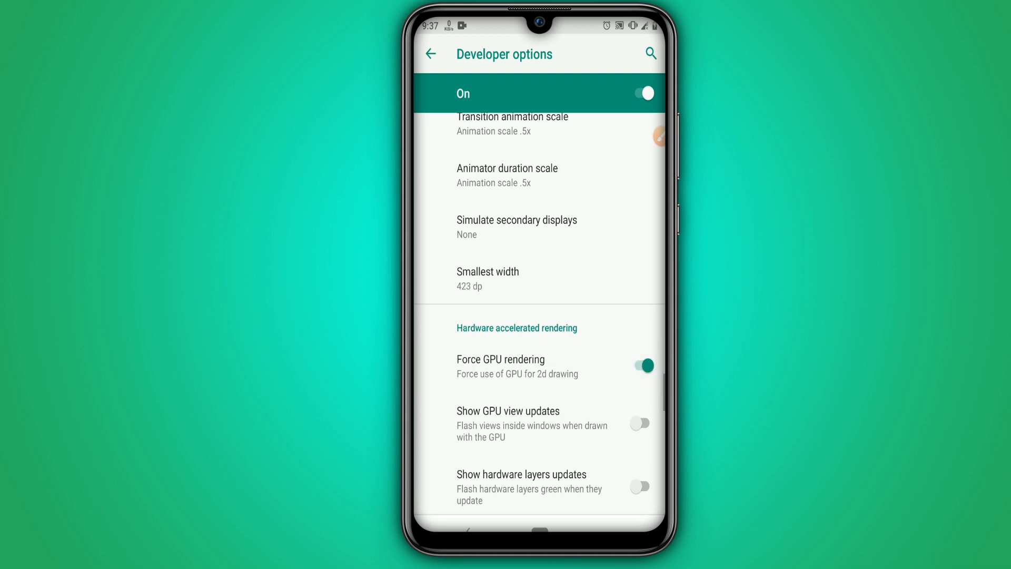
pyautogui.click(431, 54)
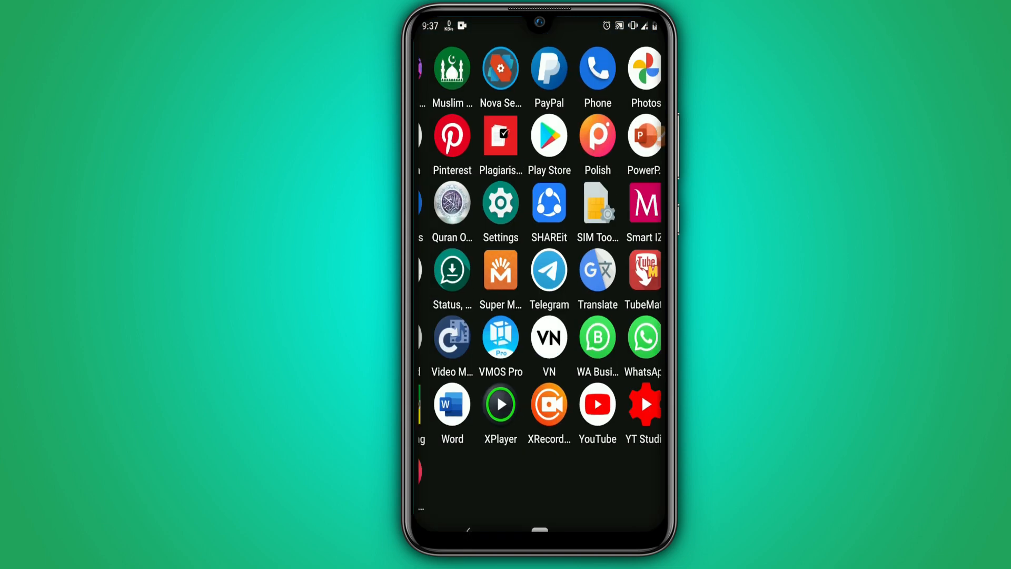
# Step: Open the Files app and close the image preview to list internal storage folders
pyautogui.scroll(3)
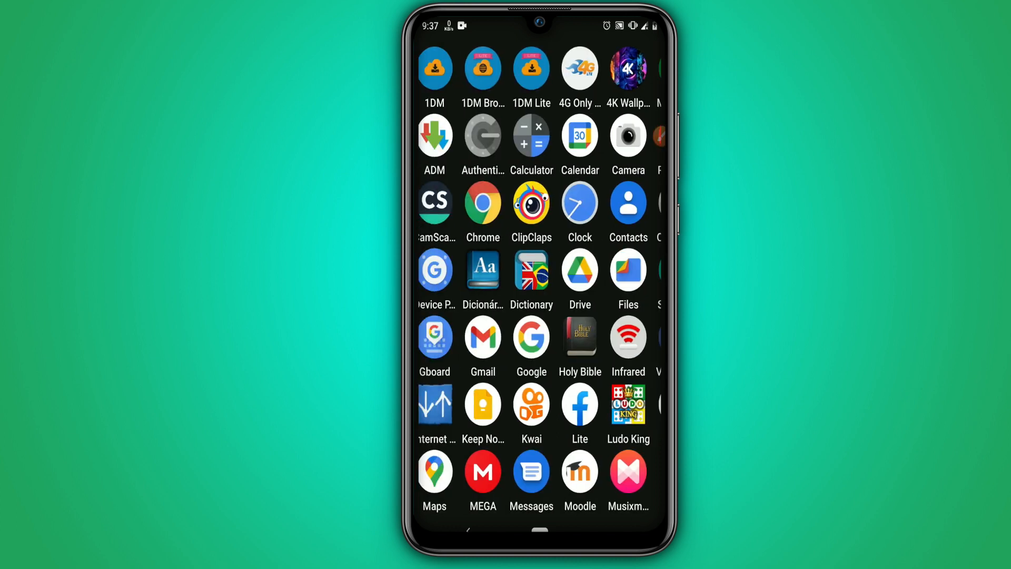
pyautogui.scroll(-3)
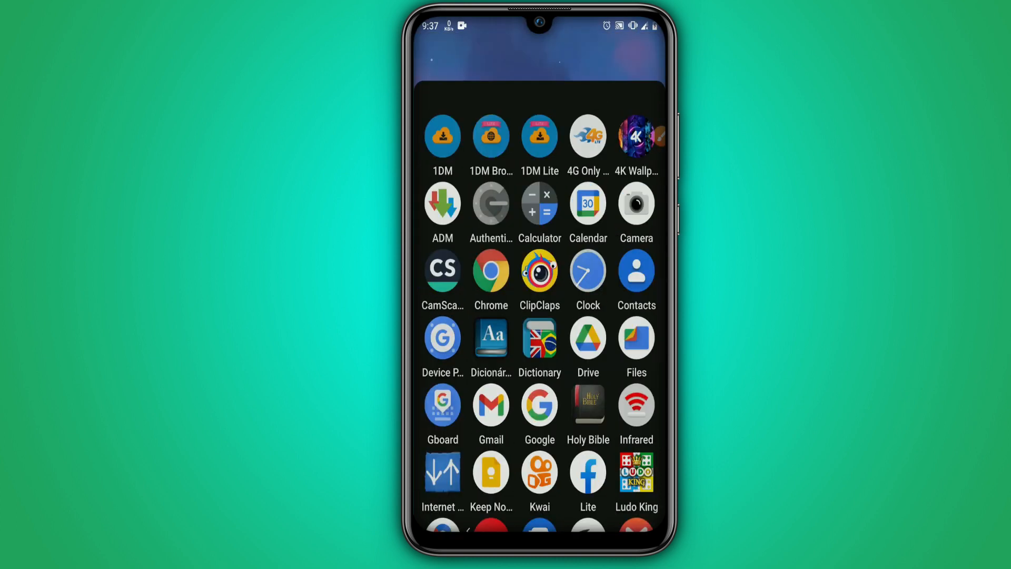
pyautogui.scroll(3)
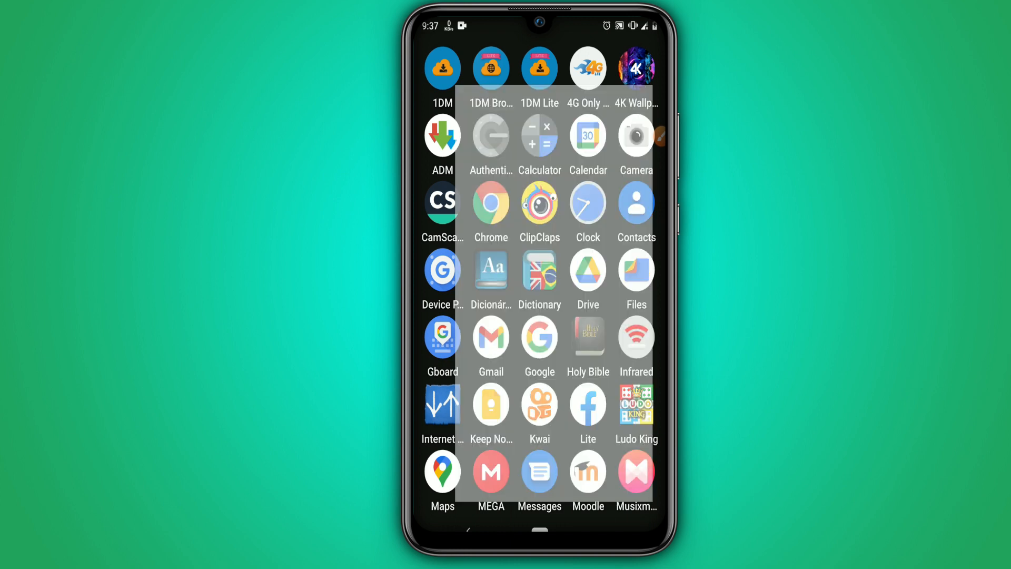
pyautogui.click(635, 67)
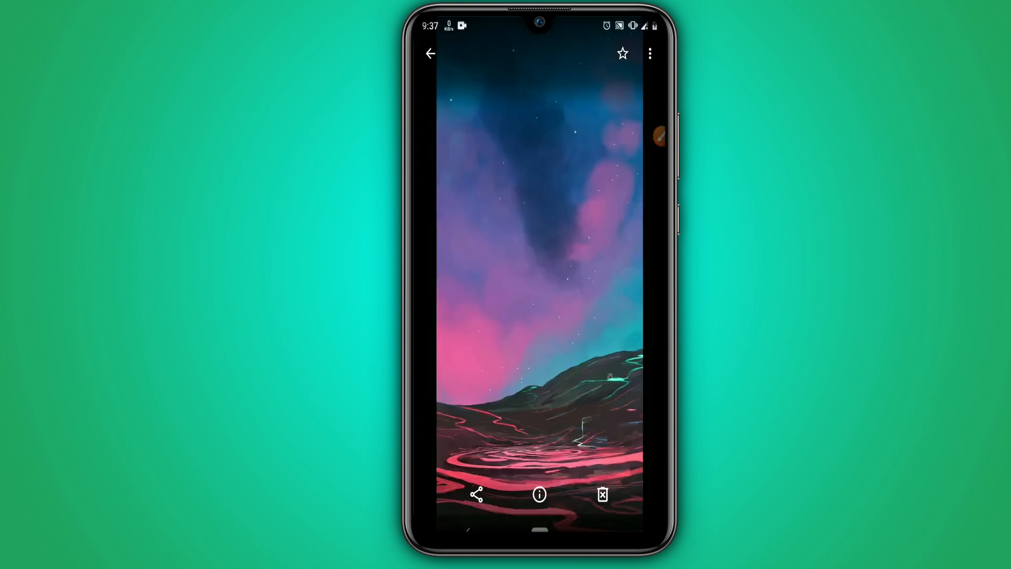
pyautogui.click(430, 53)
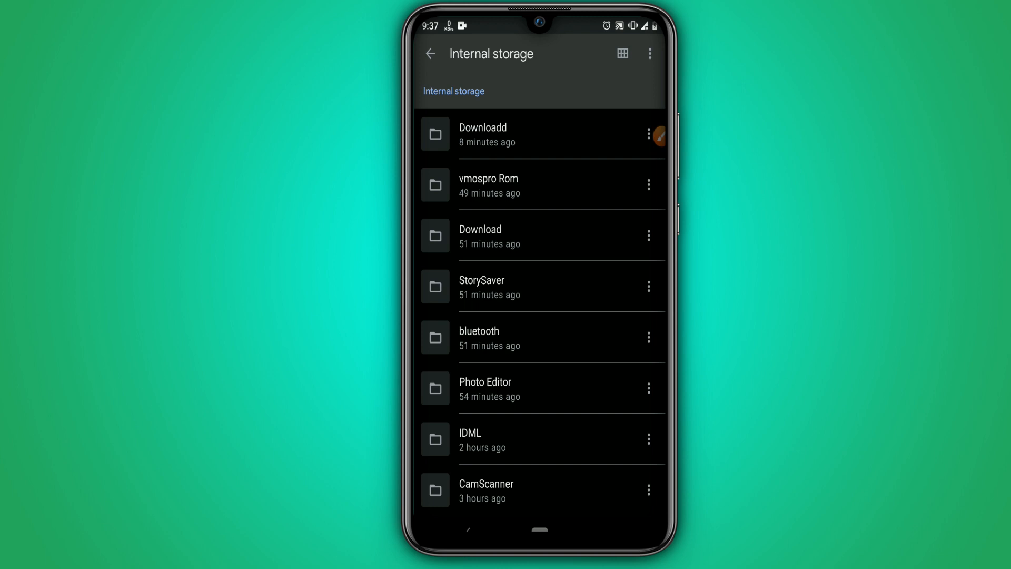
# Step: Create a folder named 'Vmospro' in internal storage
pyautogui.click(649, 54)
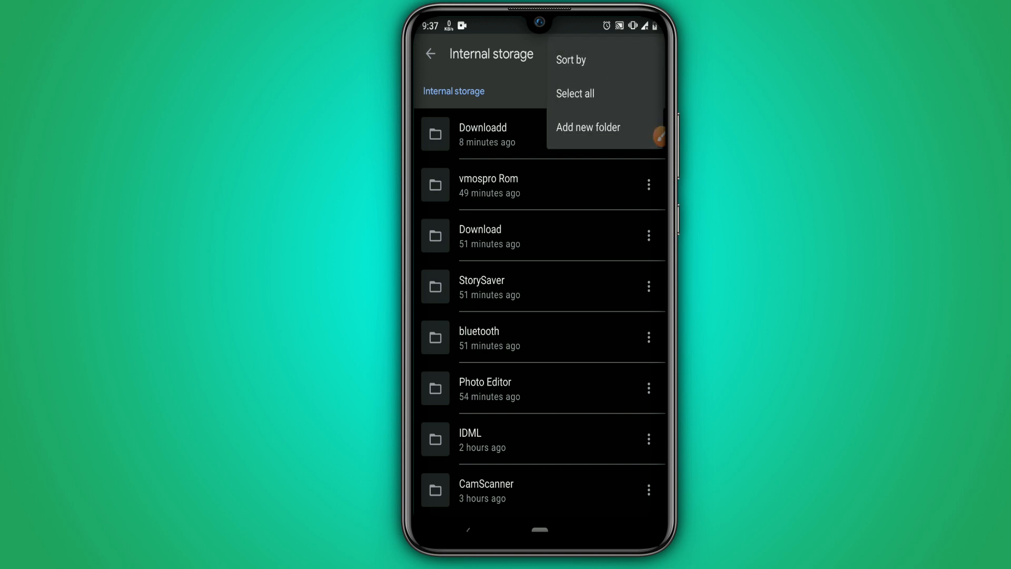
pyautogui.click(587, 127)
pyautogui.write('v')
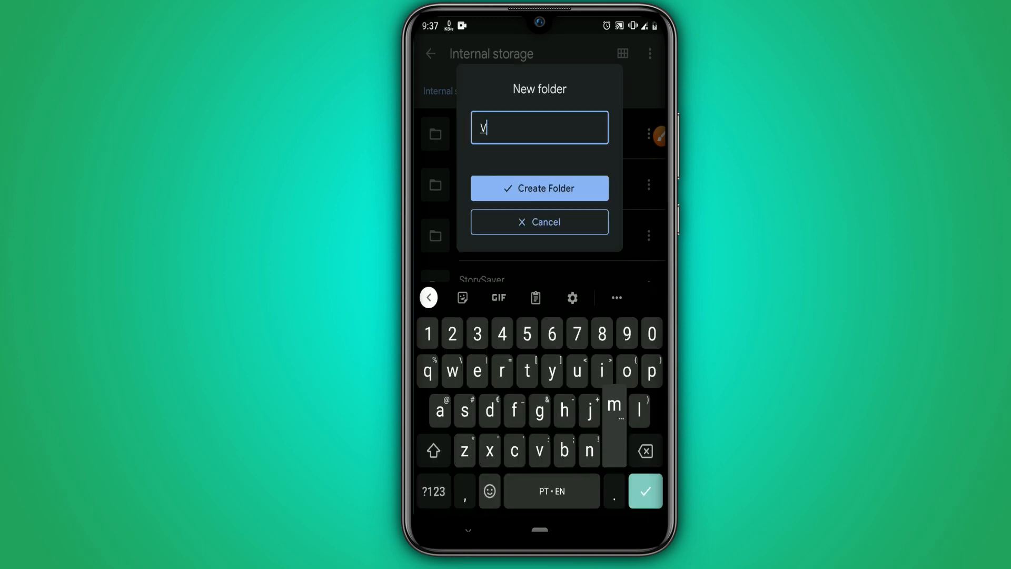
pyautogui.write('mos')
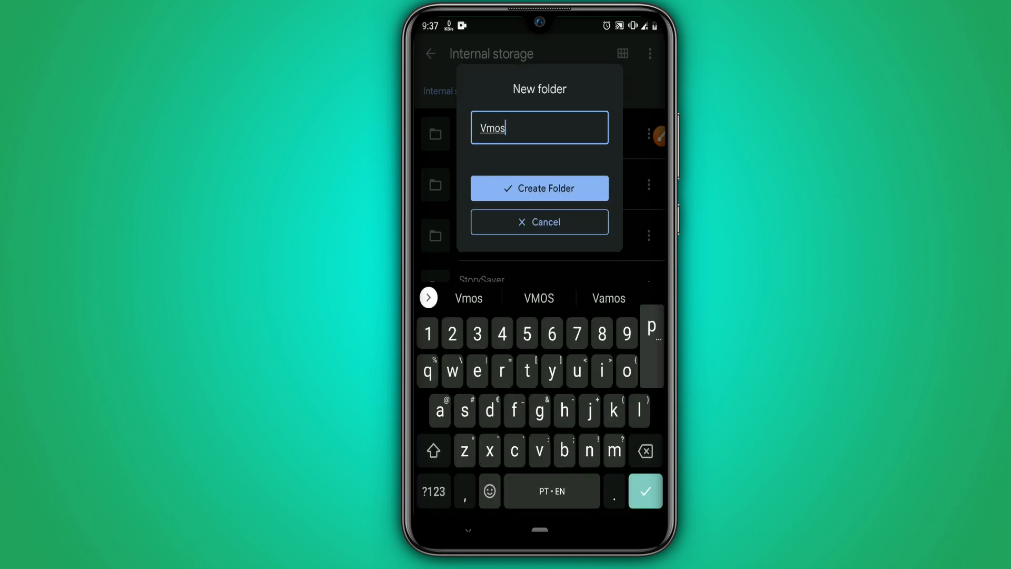
pyautogui.write('pro')
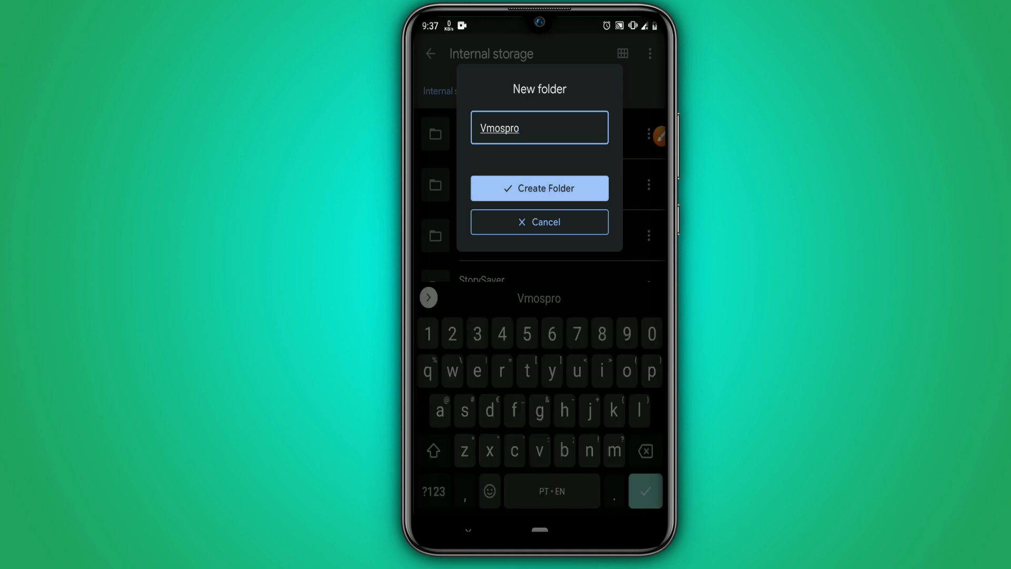
pyautogui.click(540, 189)
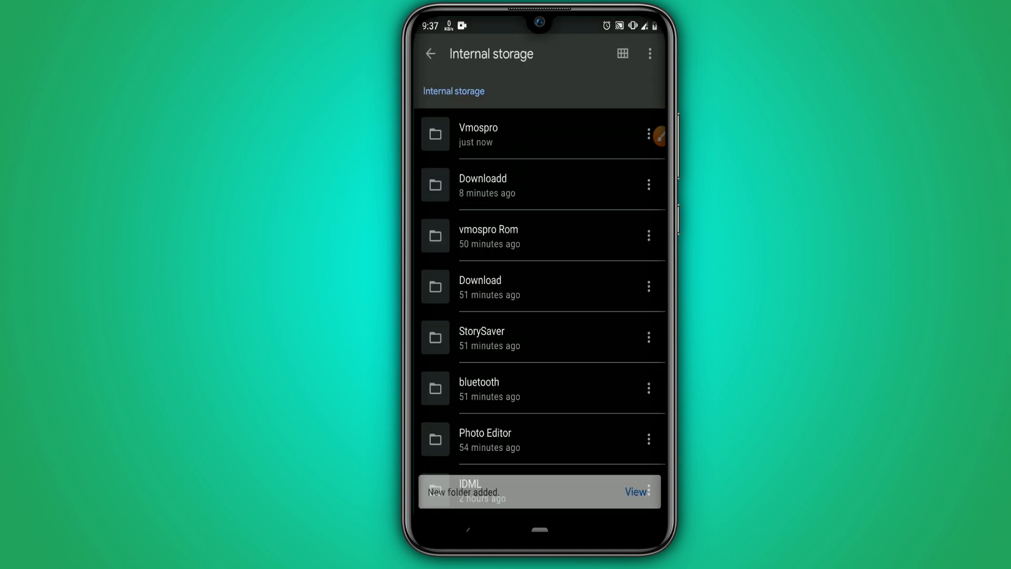
# Step: Create a 'backup' folder inside Vmospro
pyautogui.click(478, 134)
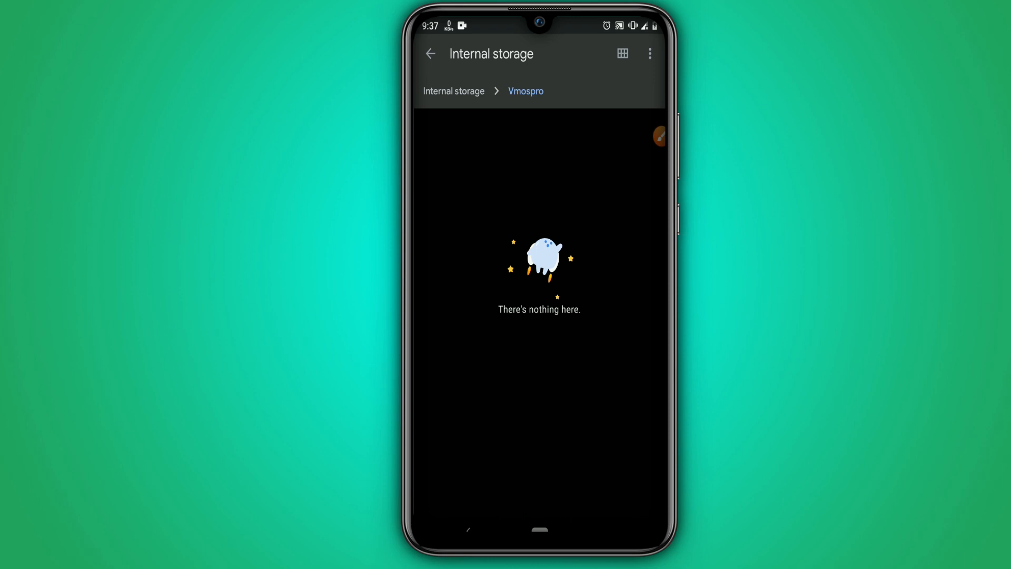
pyautogui.click(649, 53)
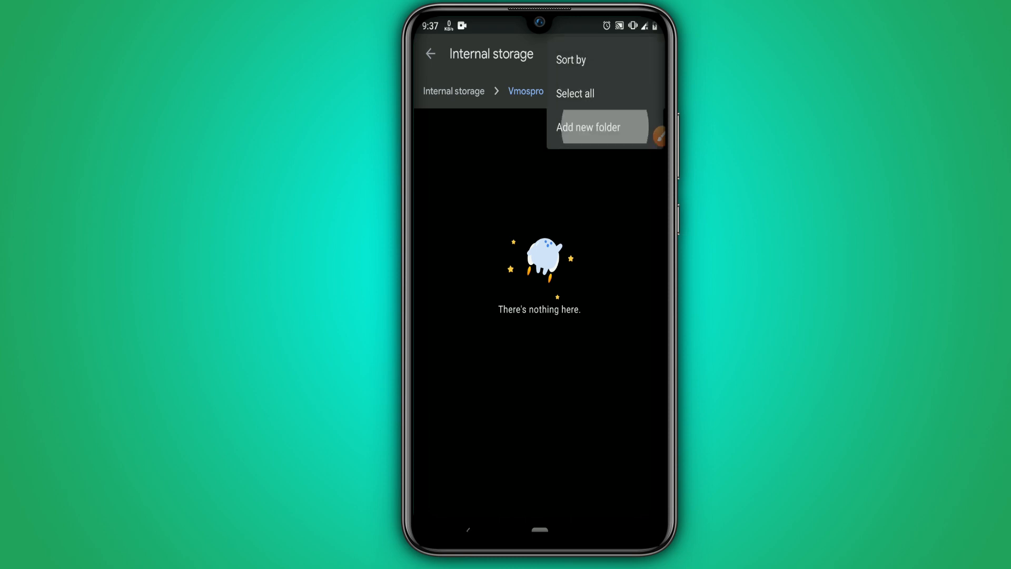
pyautogui.click(587, 127)
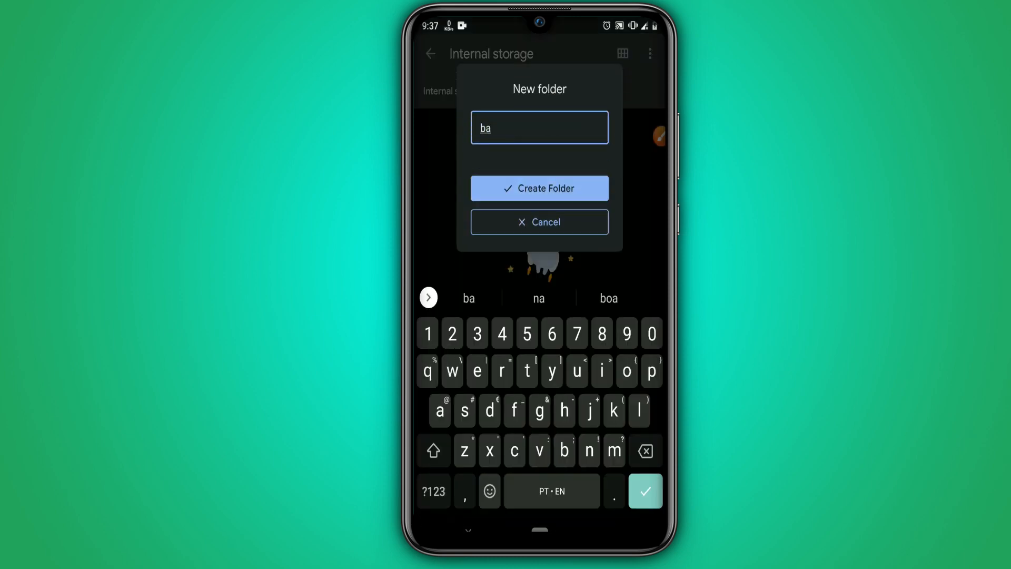
pyautogui.write('ckup')
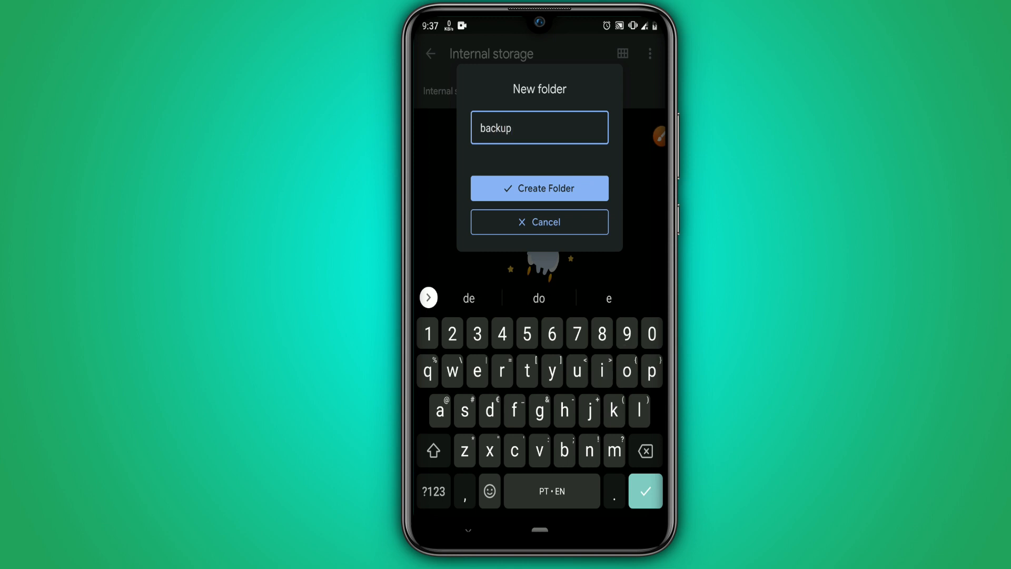
pyautogui.click(539, 188)
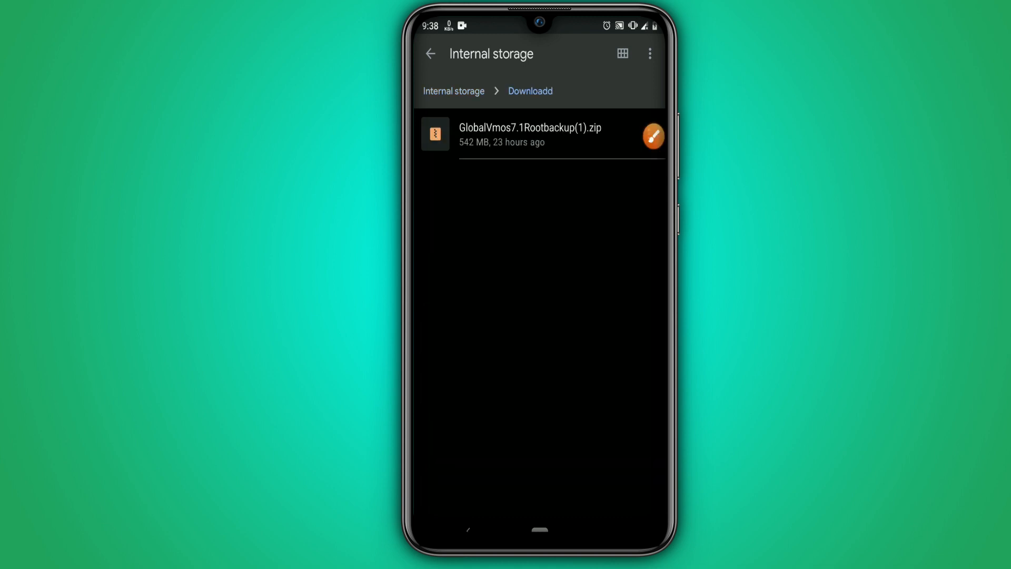
# Step: Move the Vmos root backup zip into Internal storage/Vmospro/backup, then return to the app drawer
pyautogui.click(649, 133)
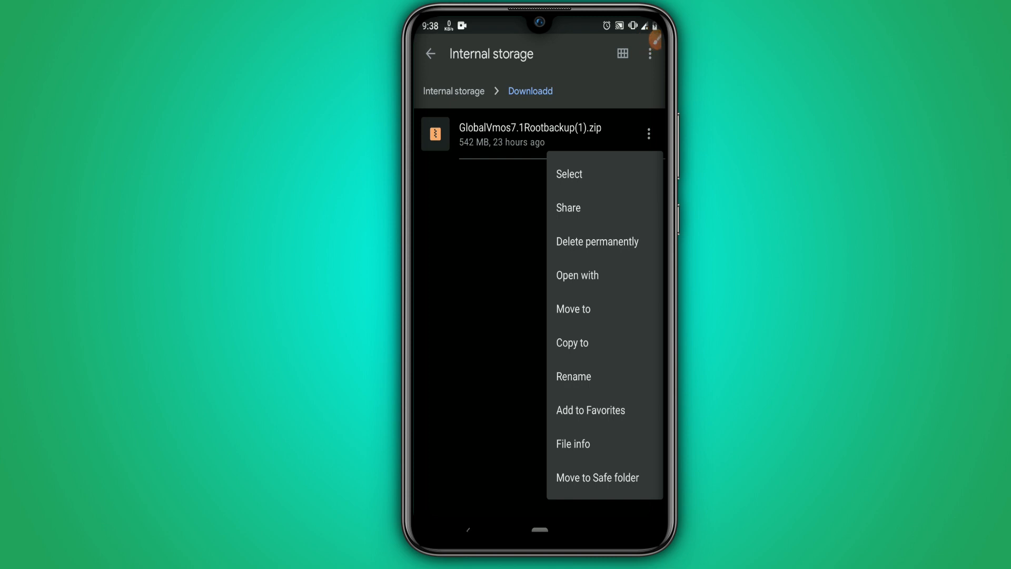
pyautogui.click(572, 308)
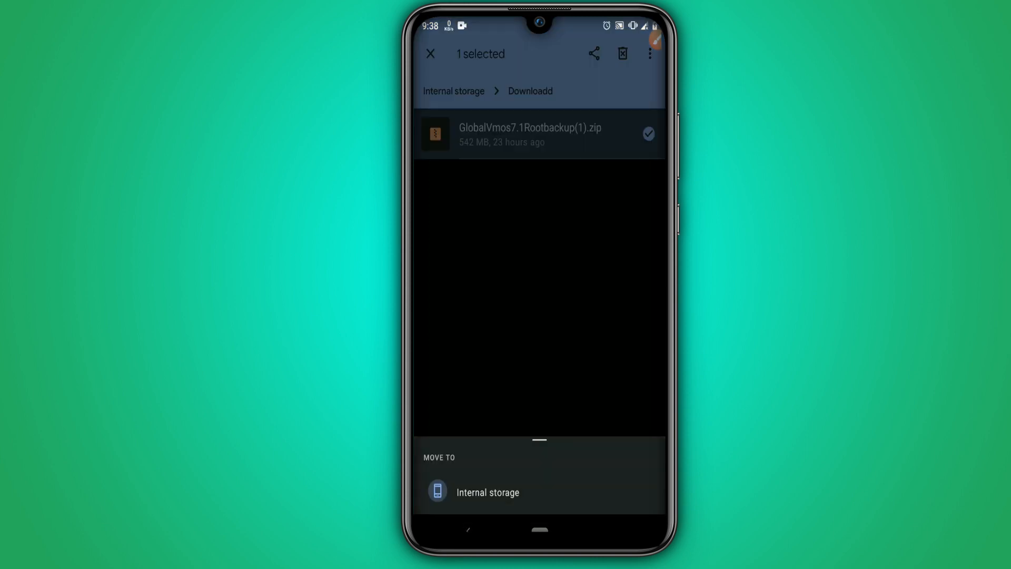
pyautogui.click(487, 491)
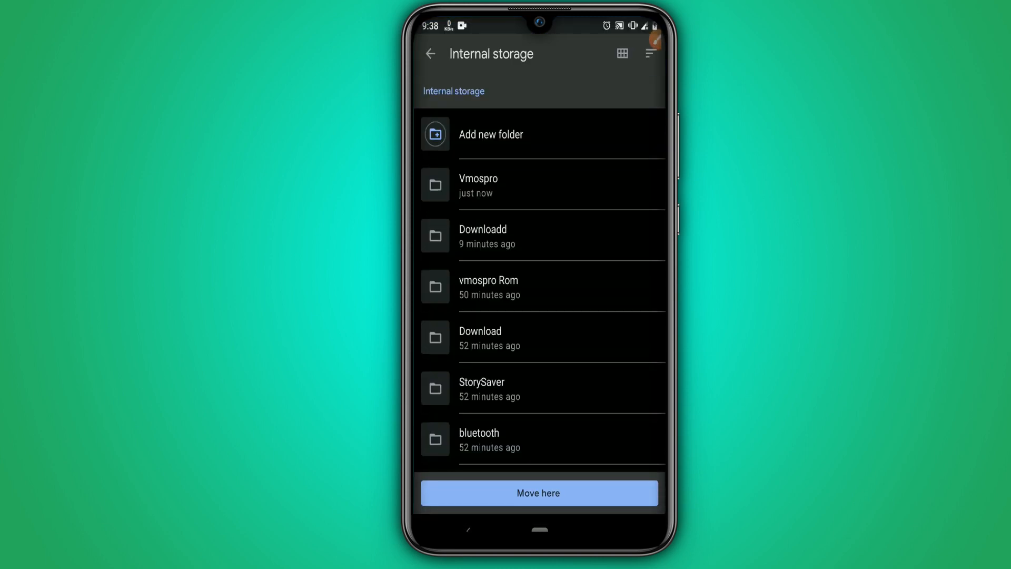
pyautogui.click(477, 185)
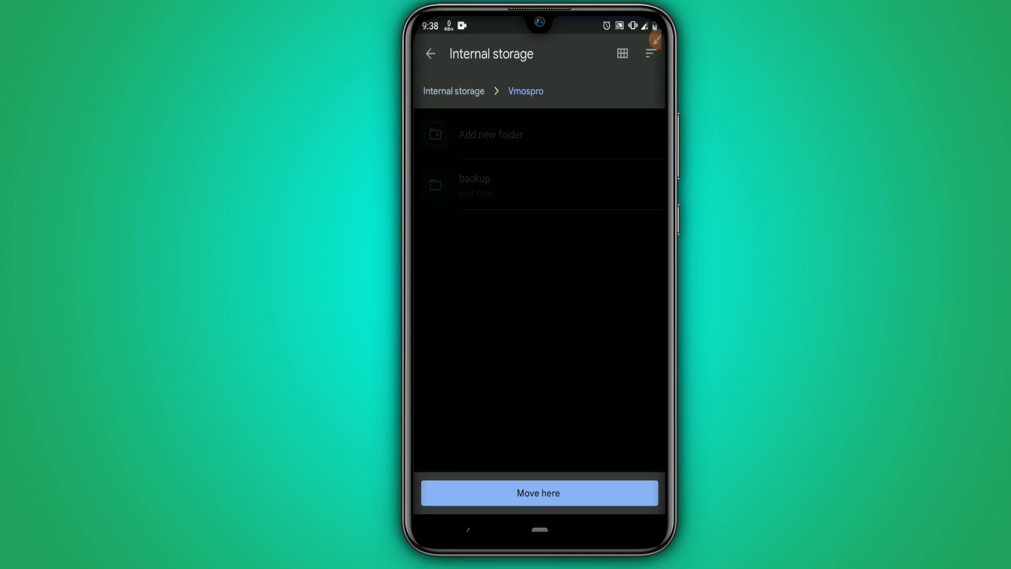
pyautogui.click(474, 185)
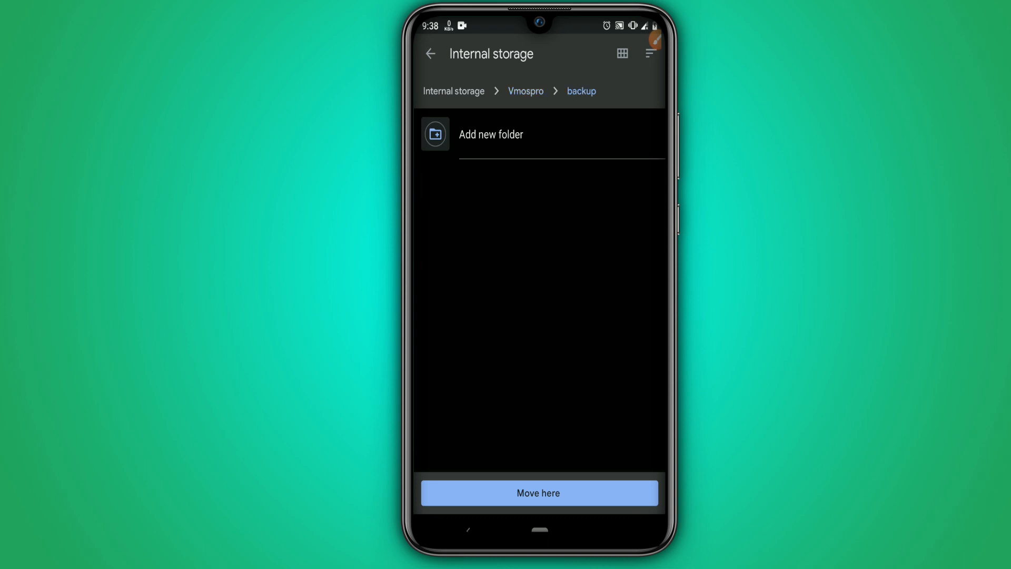
pyautogui.click(539, 493)
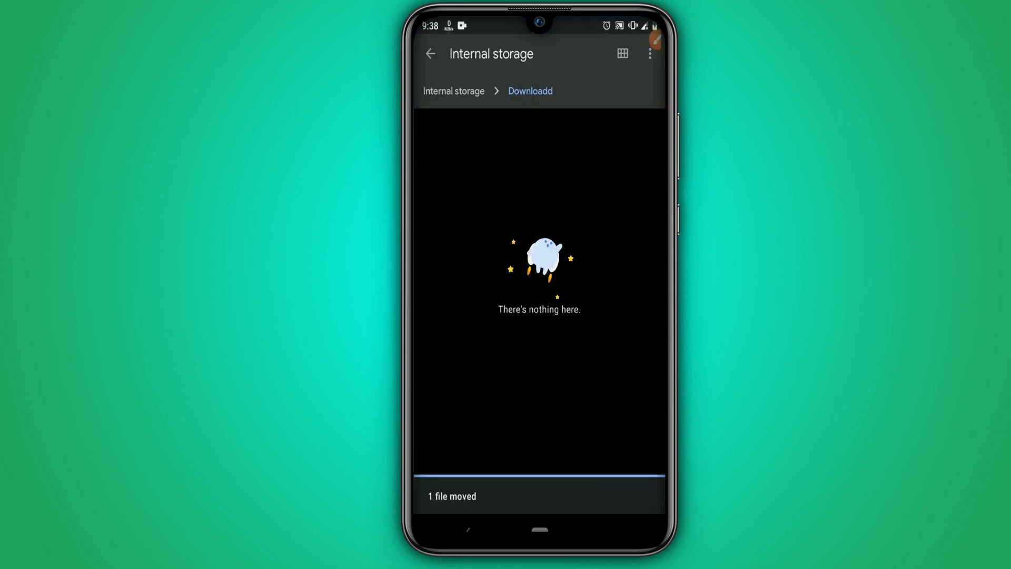
pyautogui.click(453, 91)
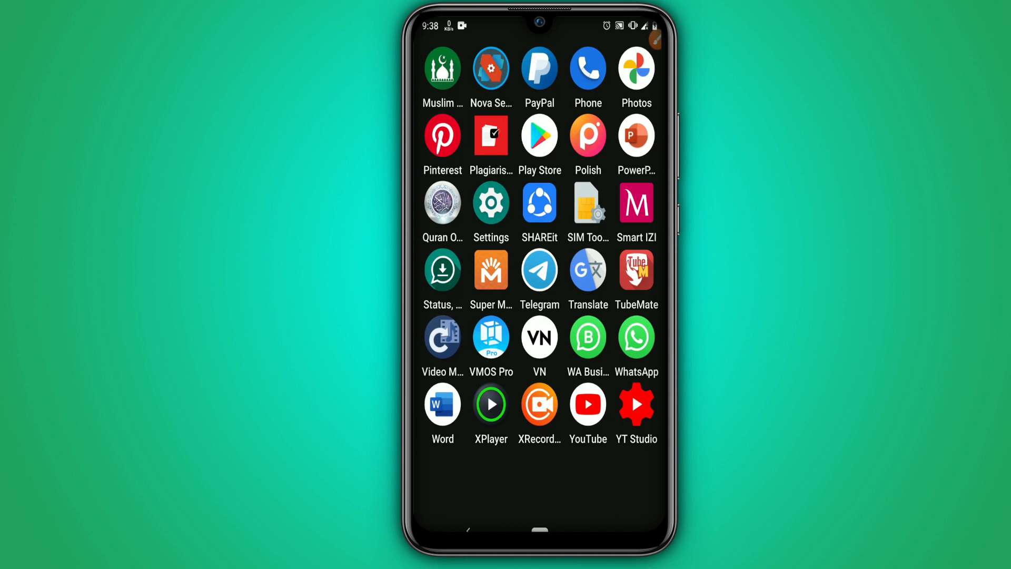
# Step: Launch VMOS Pro, allow all permissions via One-click authorization, and dismiss the version notes
pyautogui.click(491, 337)
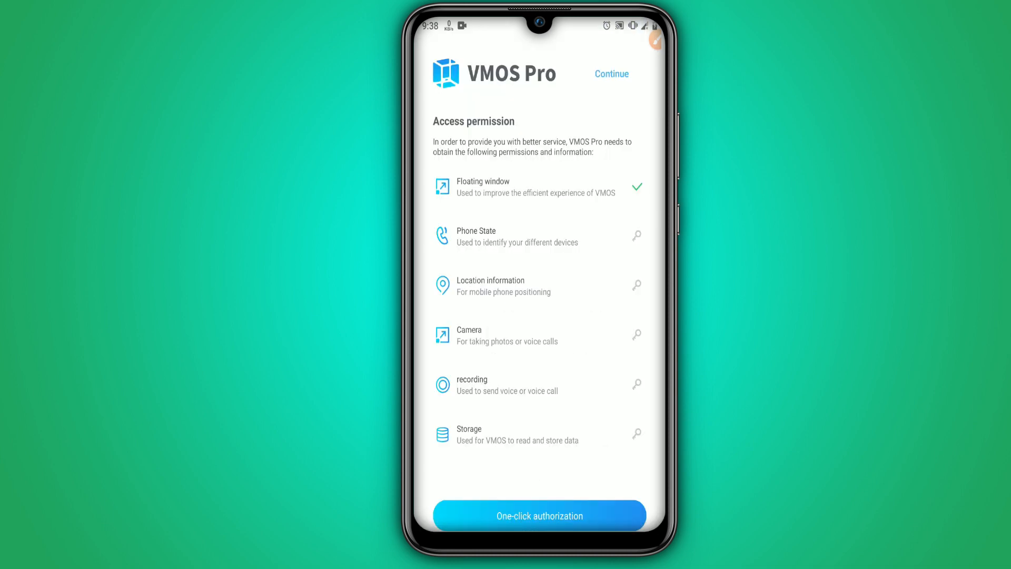
pyautogui.click(539, 515)
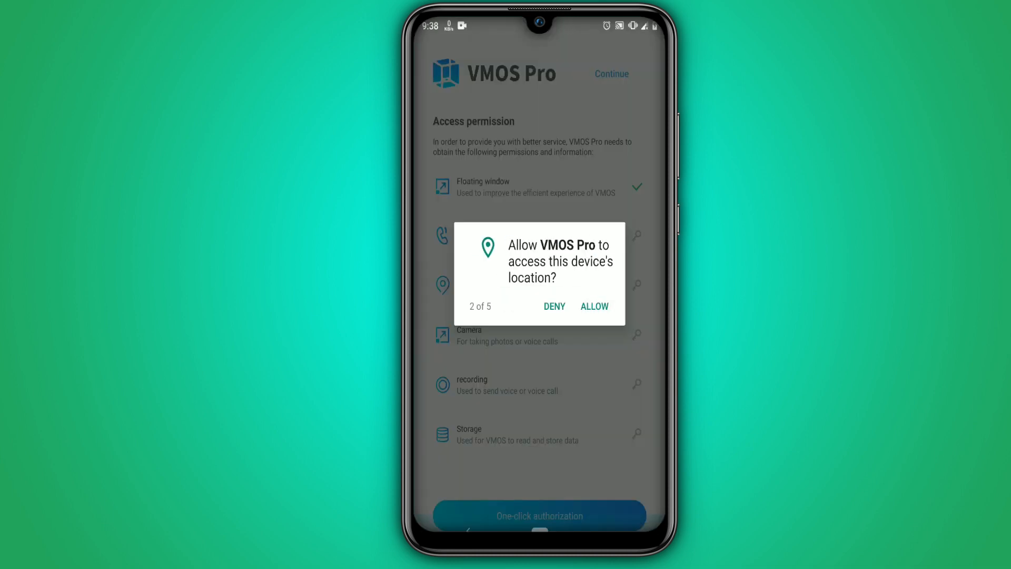
pyautogui.click(593, 305)
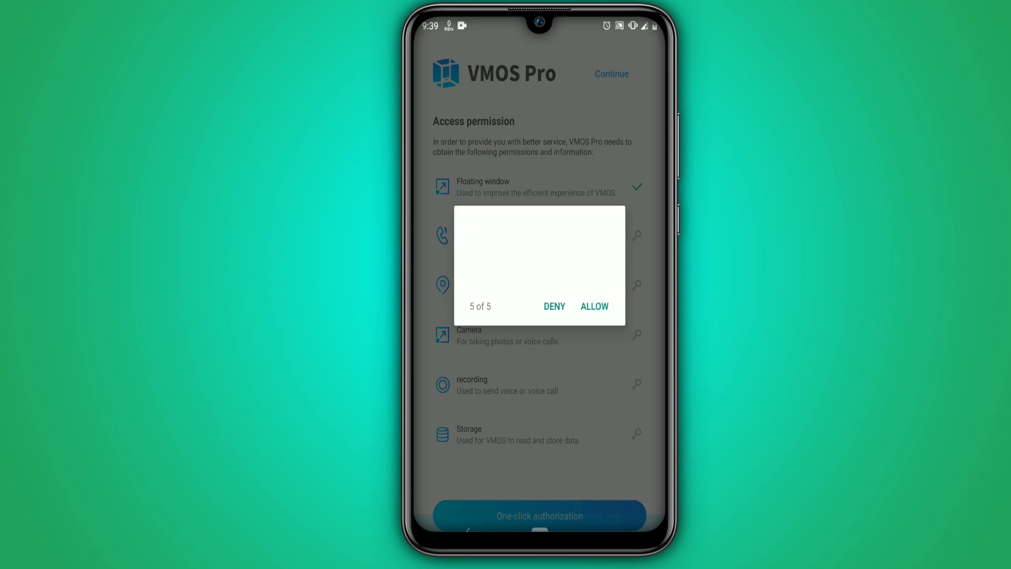
pyautogui.click(594, 306)
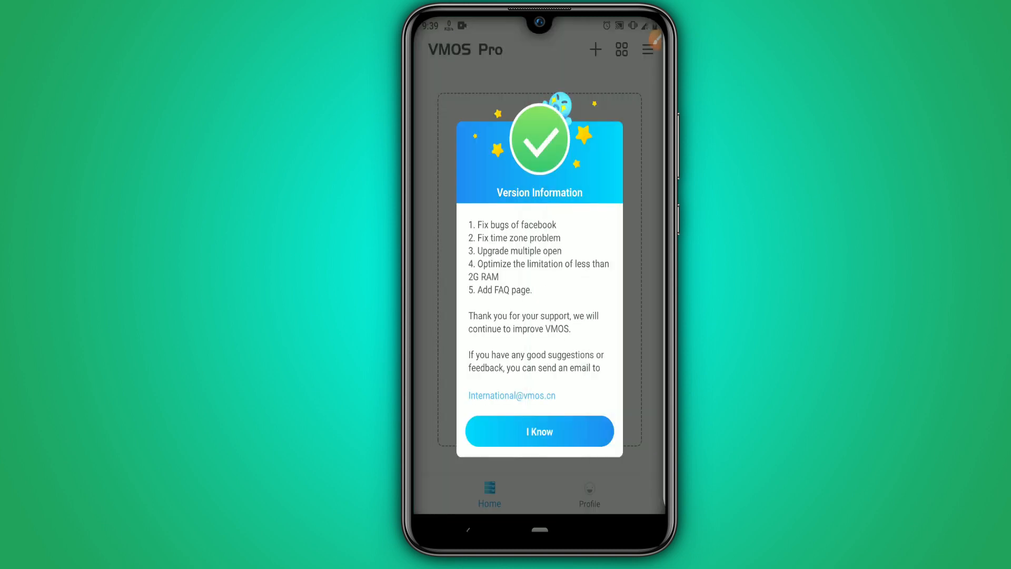
pyautogui.click(539, 431)
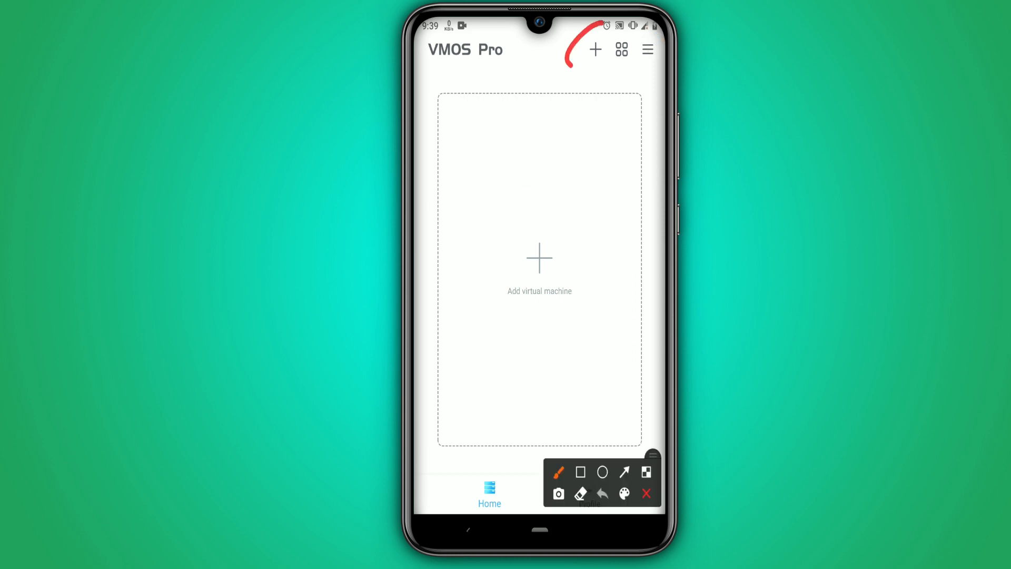
# Step: Choose Add virtual machine, then Rec the VM from the ⋮ menu
pyautogui.click(646, 494)
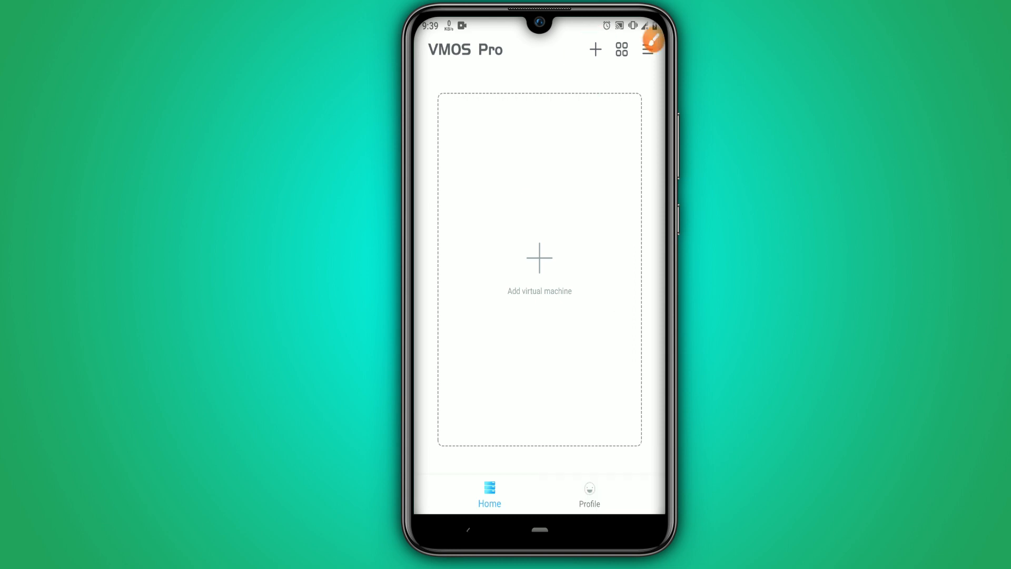
pyautogui.click(539, 258)
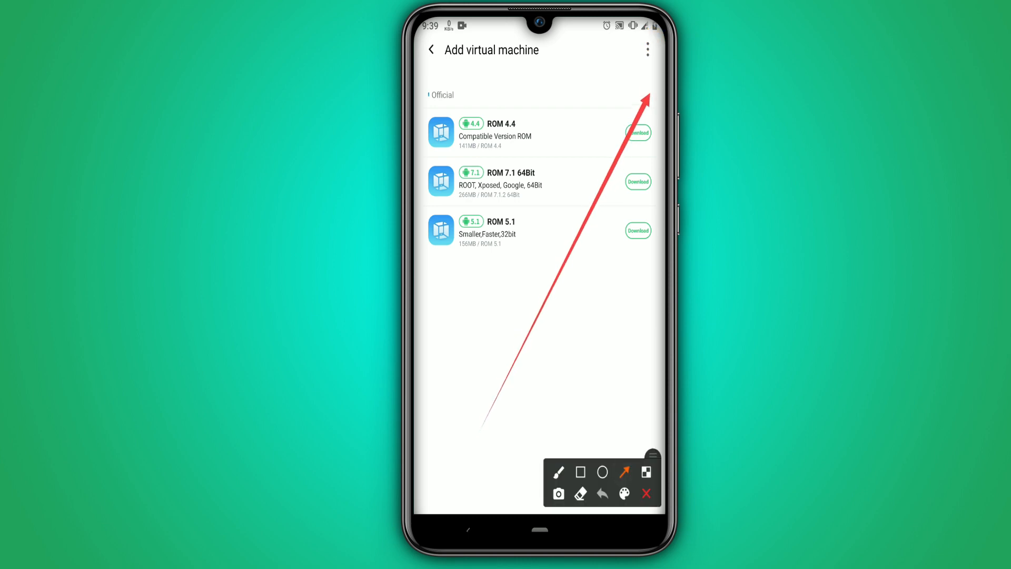
pyautogui.click(646, 494)
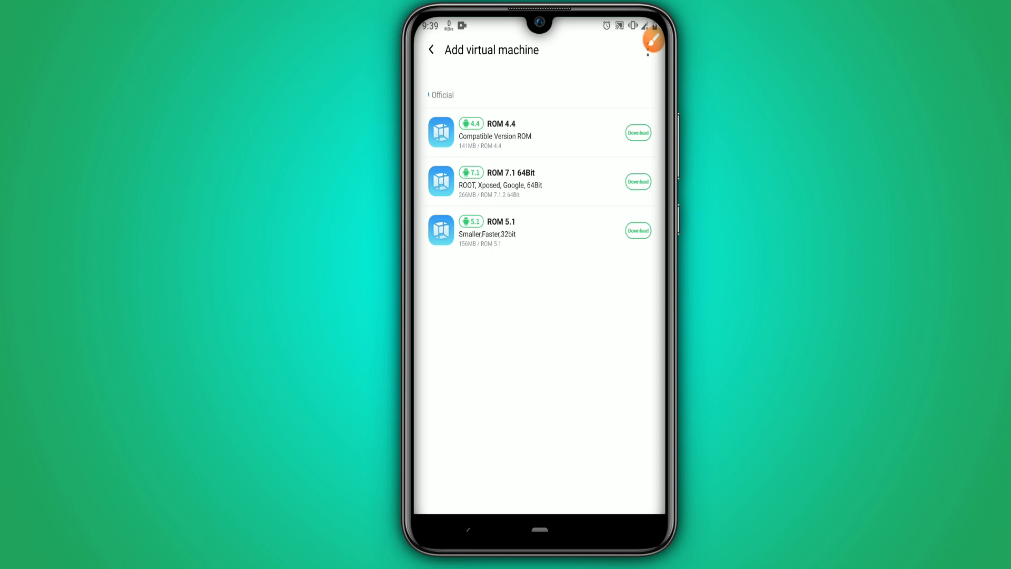
pyautogui.click(647, 50)
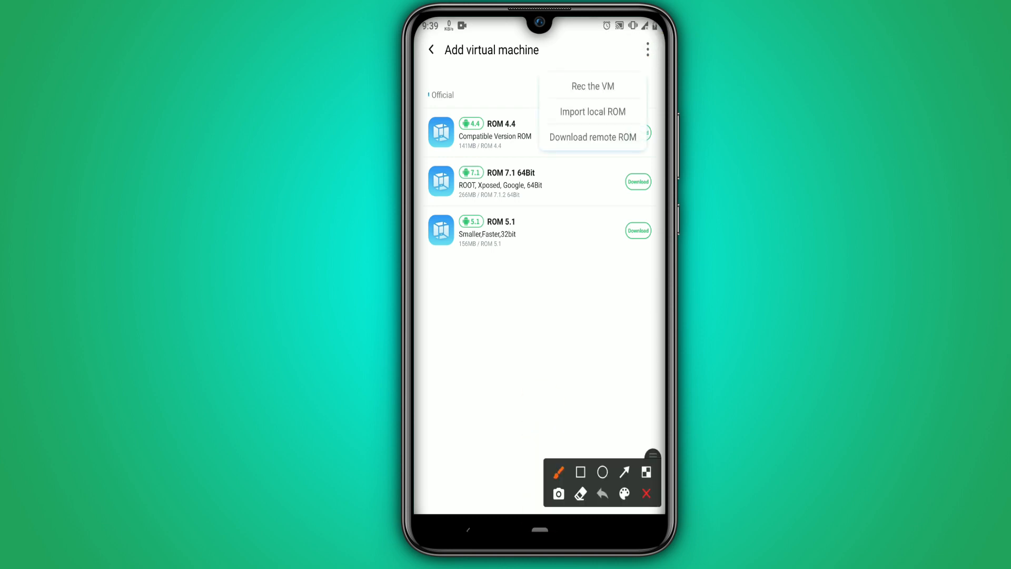
pyautogui.click(623, 472)
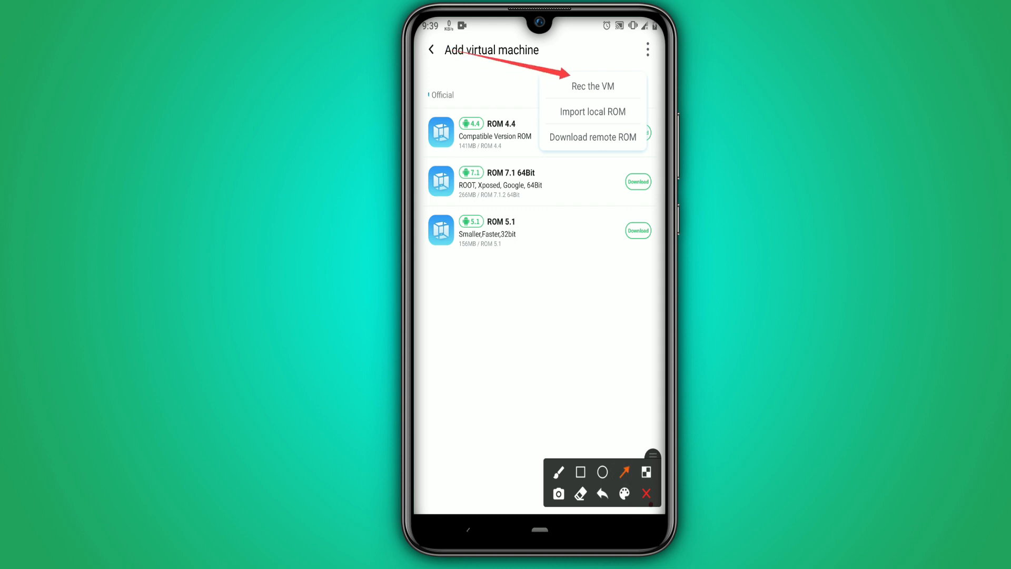
pyautogui.click(592, 85)
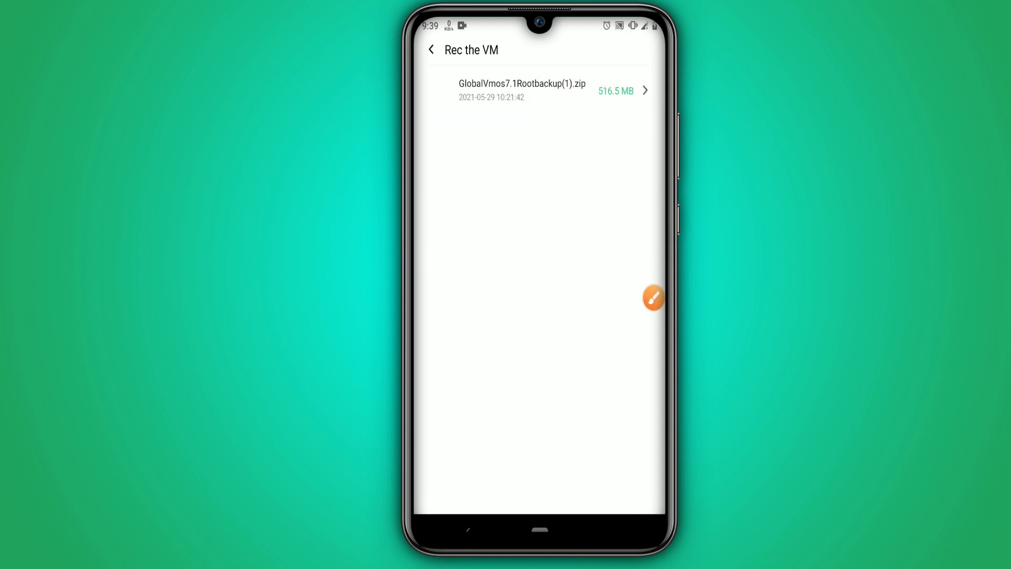
# Step: Recover the VM from GlobalVmos7.1Rootbackup(1).zip, suppress the storage warning, and start it
pyautogui.click(653, 298)
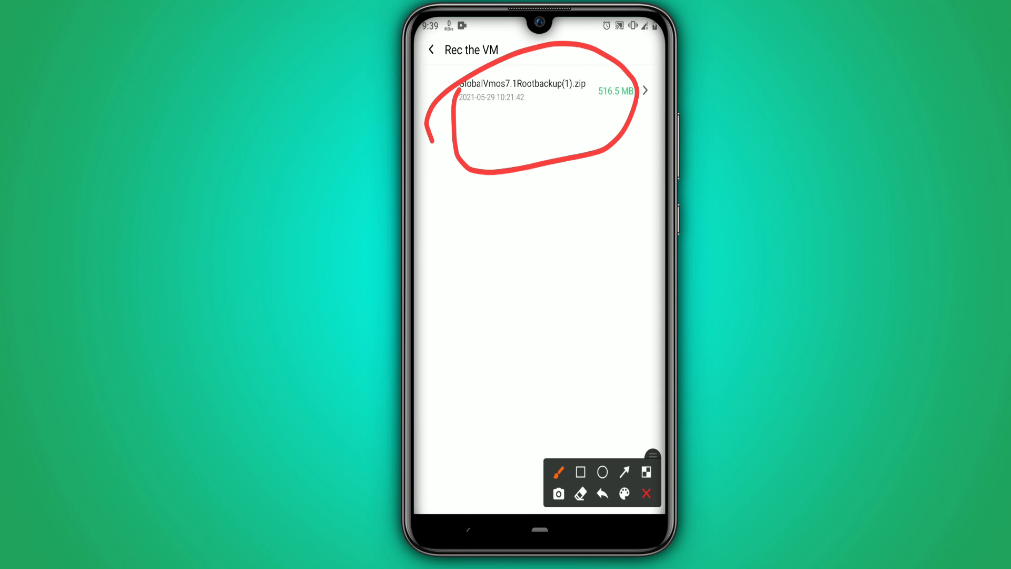
pyautogui.click(522, 90)
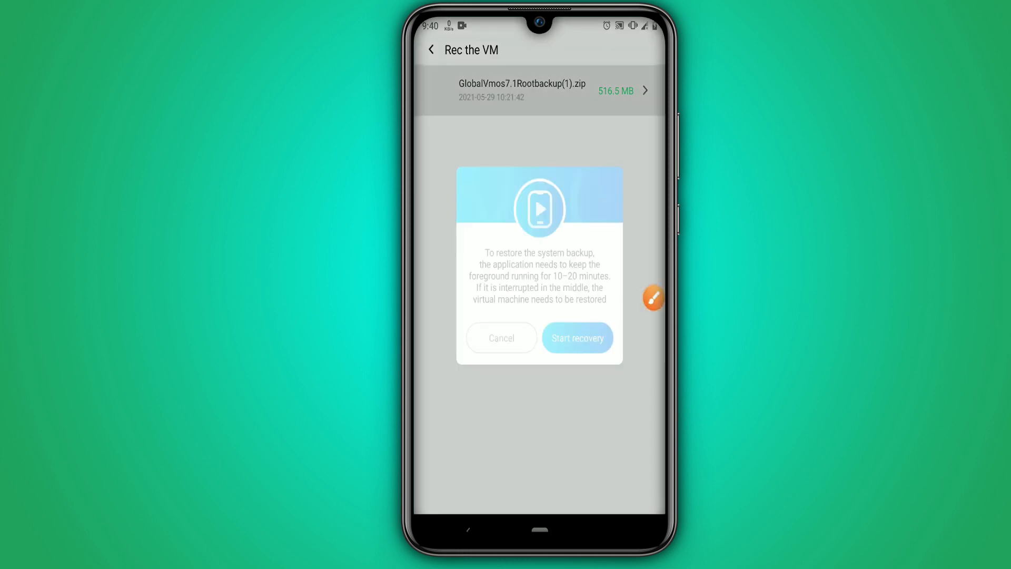
pyautogui.click(577, 338)
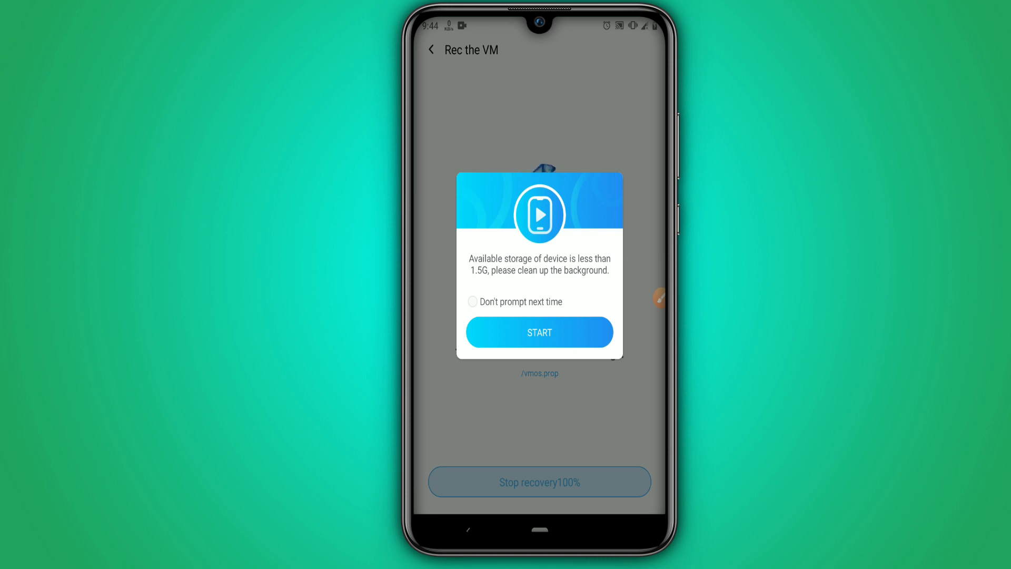
pyautogui.click(472, 302)
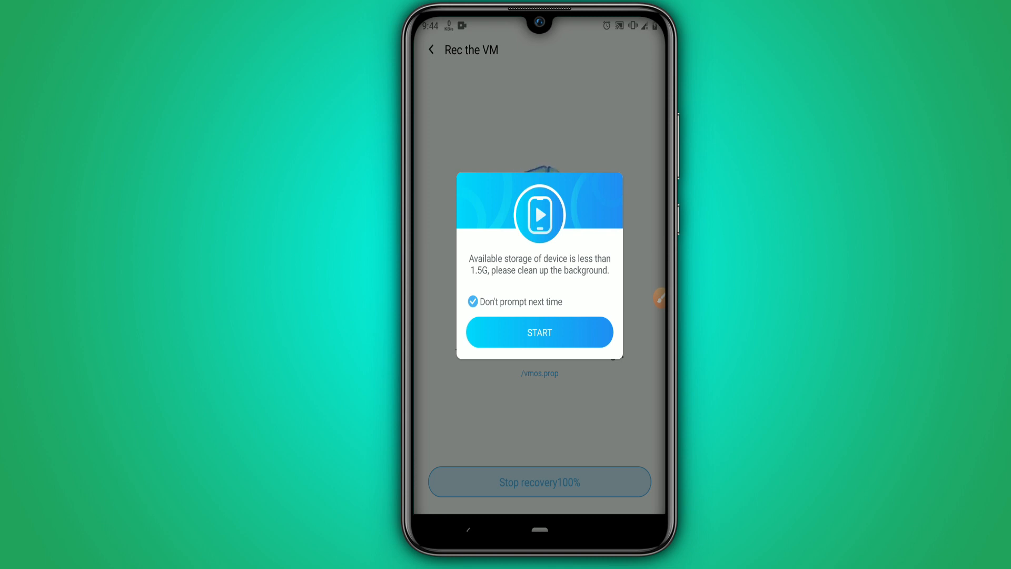
pyautogui.click(540, 332)
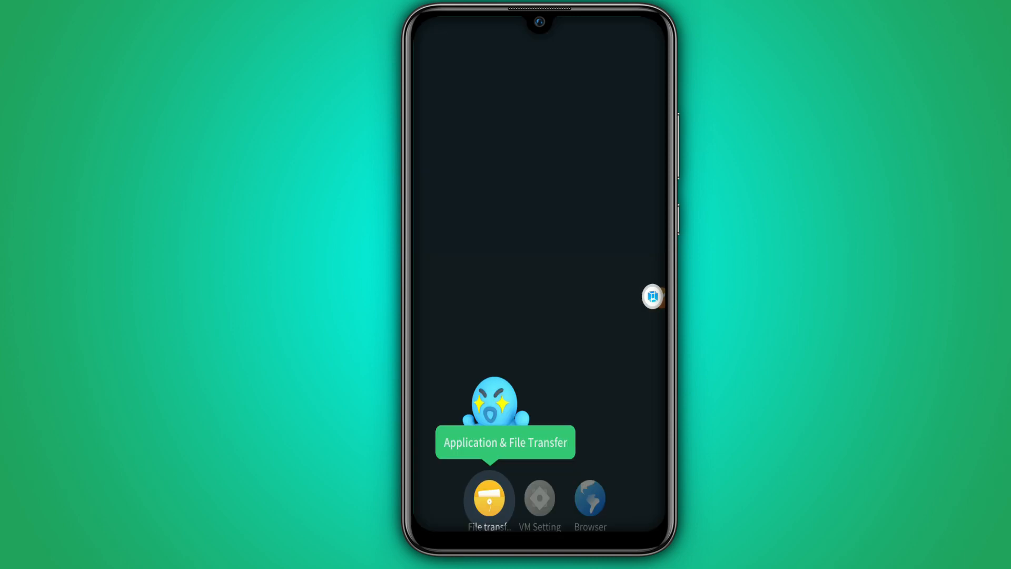
# Step: Let the restored virtual machine boot to its home screen, then launch its Settings app
pyautogui.click(489, 497)
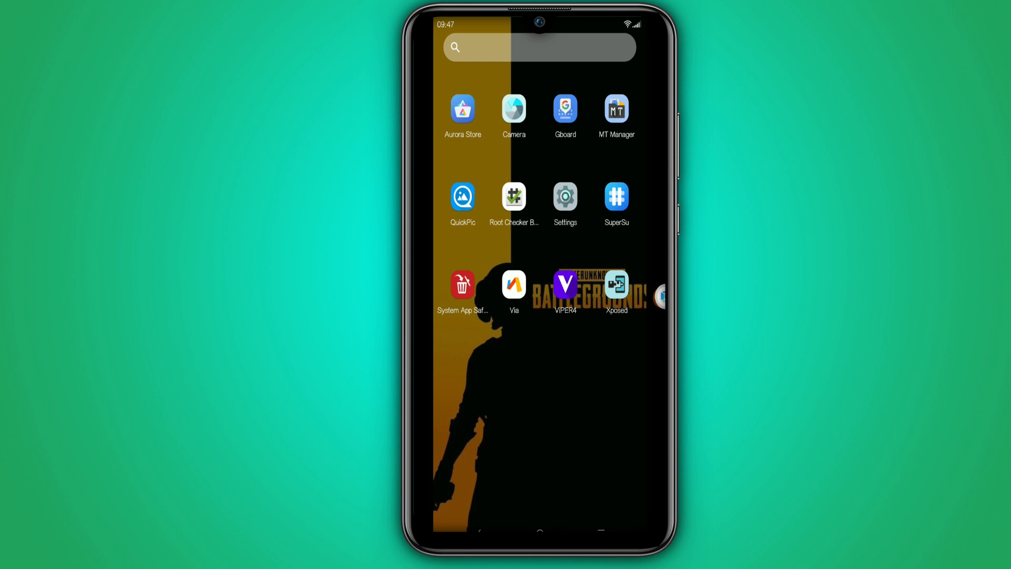
pyautogui.click(565, 197)
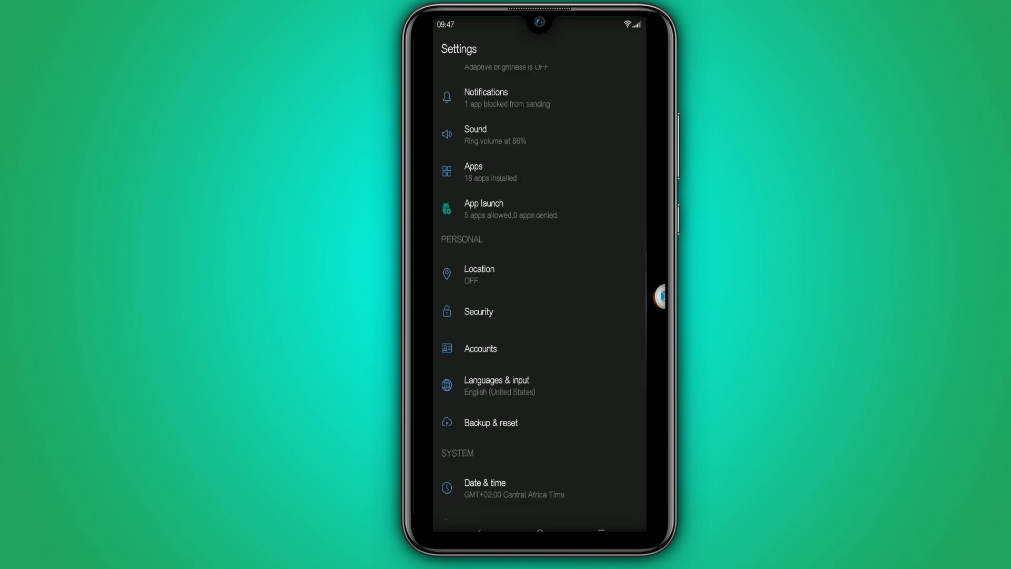
# Step: Tap Build number under About emulated device until developer mode unlocks
pyautogui.scroll(3)
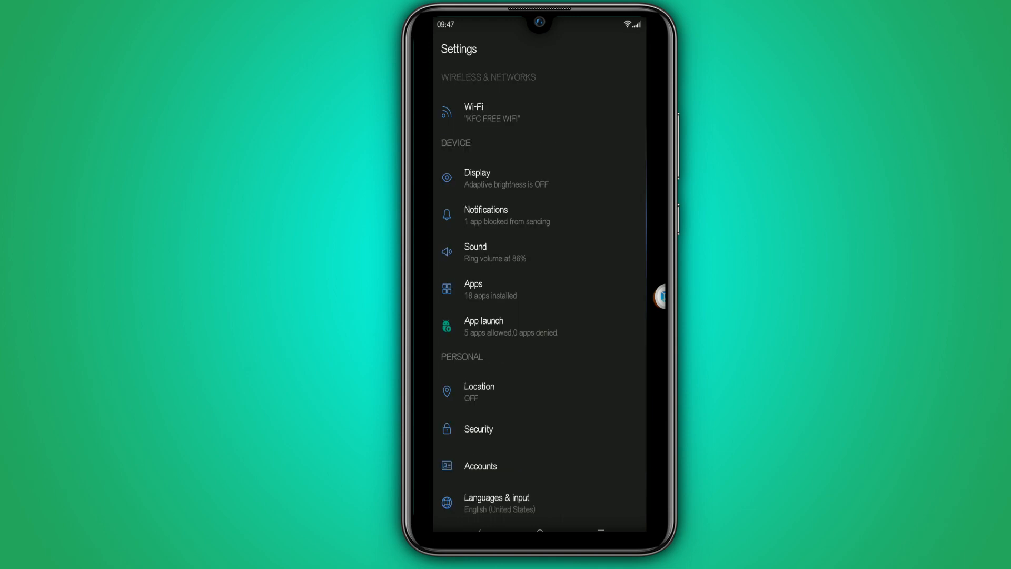
pyautogui.scroll(-3)
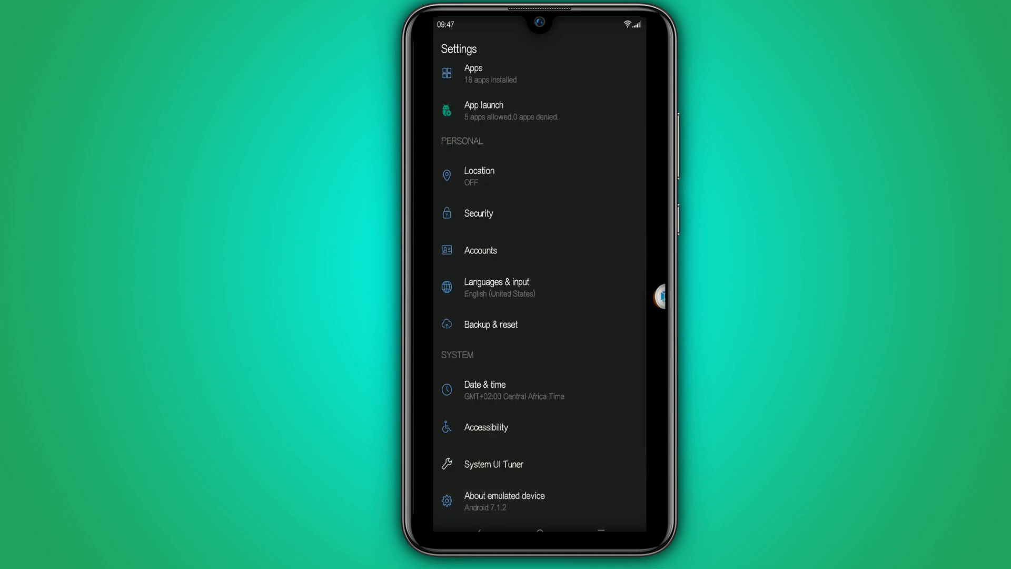
pyautogui.click(504, 500)
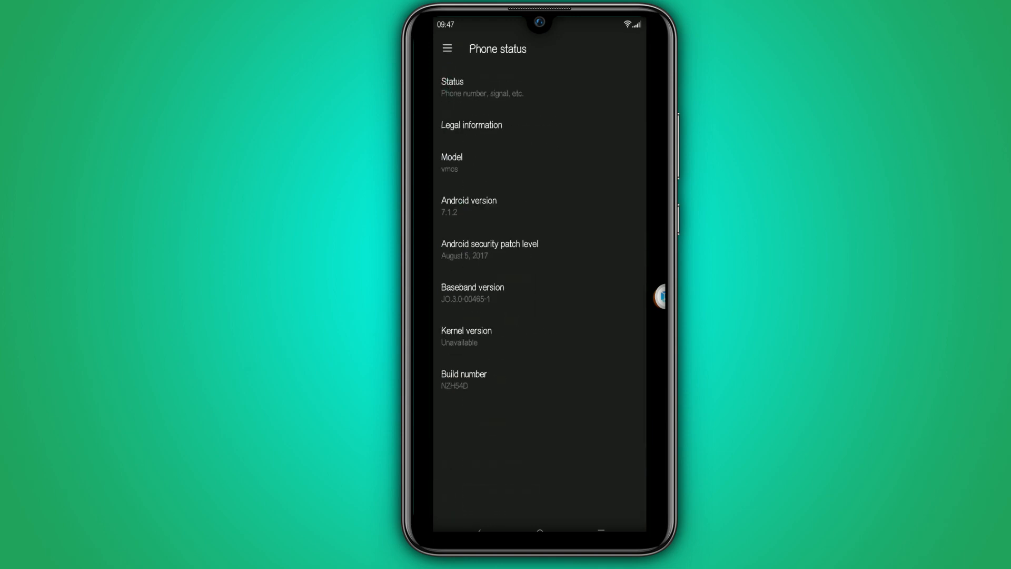
pyautogui.click(462, 379)
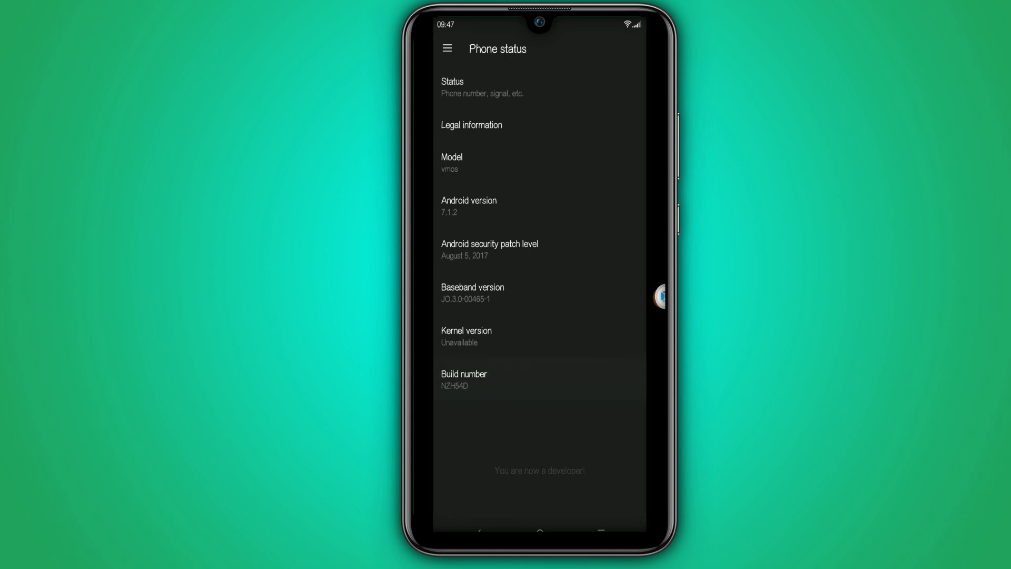
pyautogui.click(464, 379)
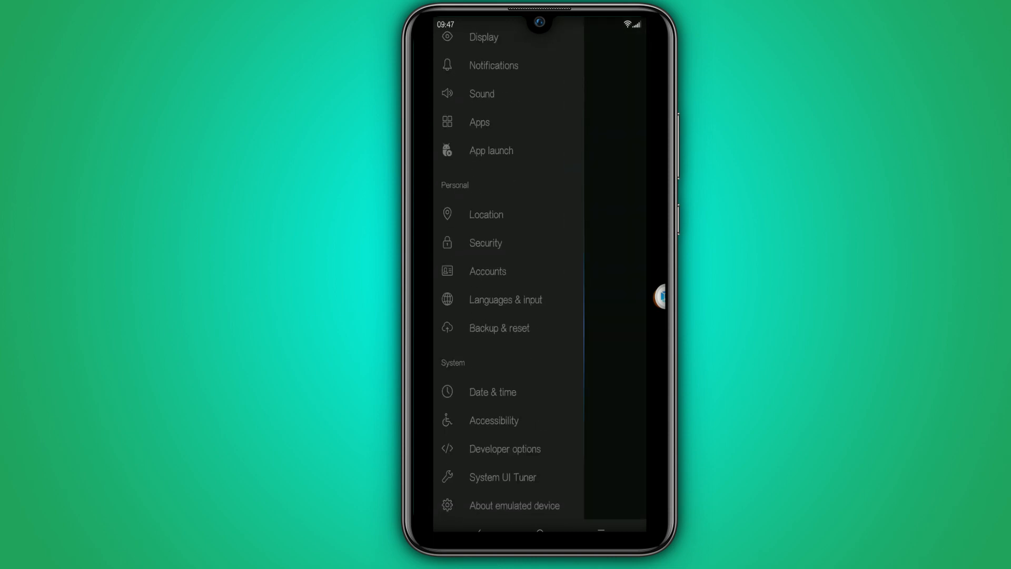
# Step: Turn on USB debugging in Developer options and accept the Allow USB debugging prompt
pyautogui.click(505, 448)
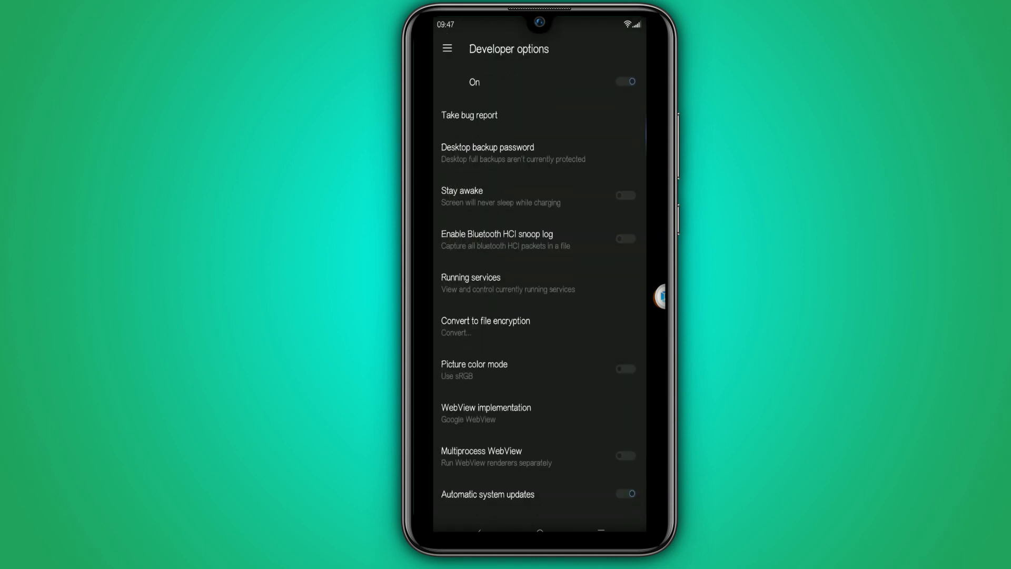
pyautogui.scroll(-3)
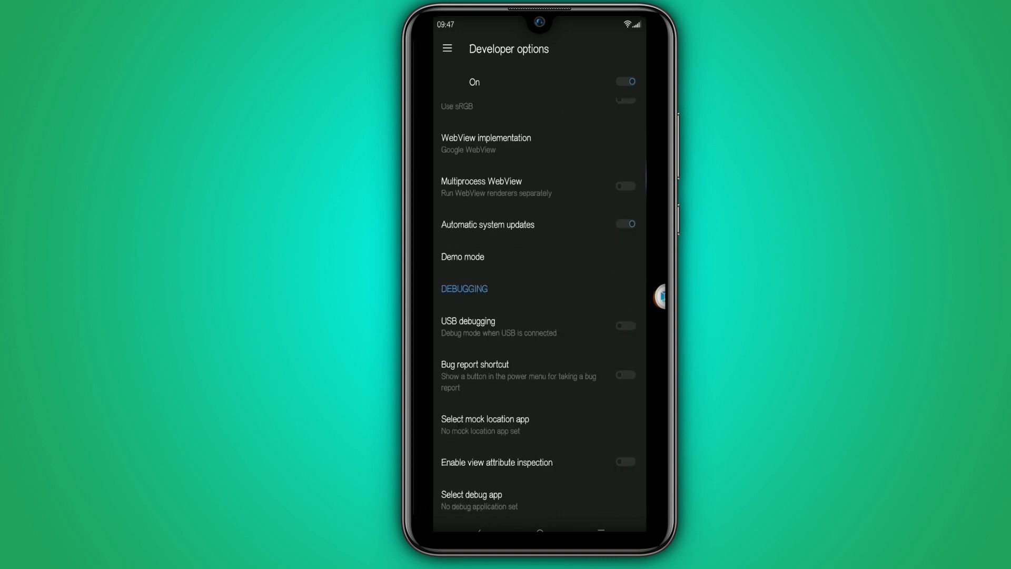
pyautogui.click(624, 325)
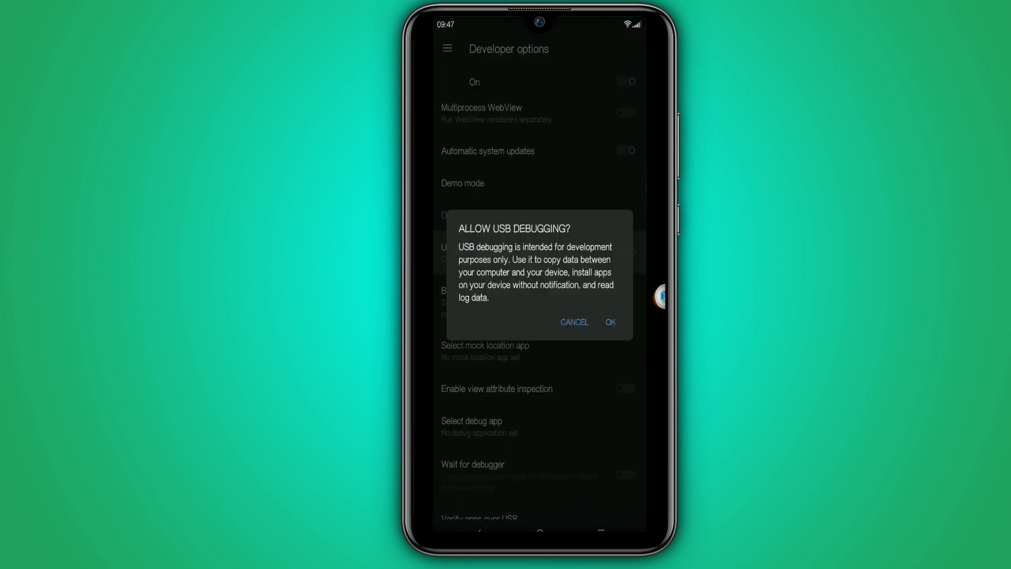
pyautogui.click(609, 322)
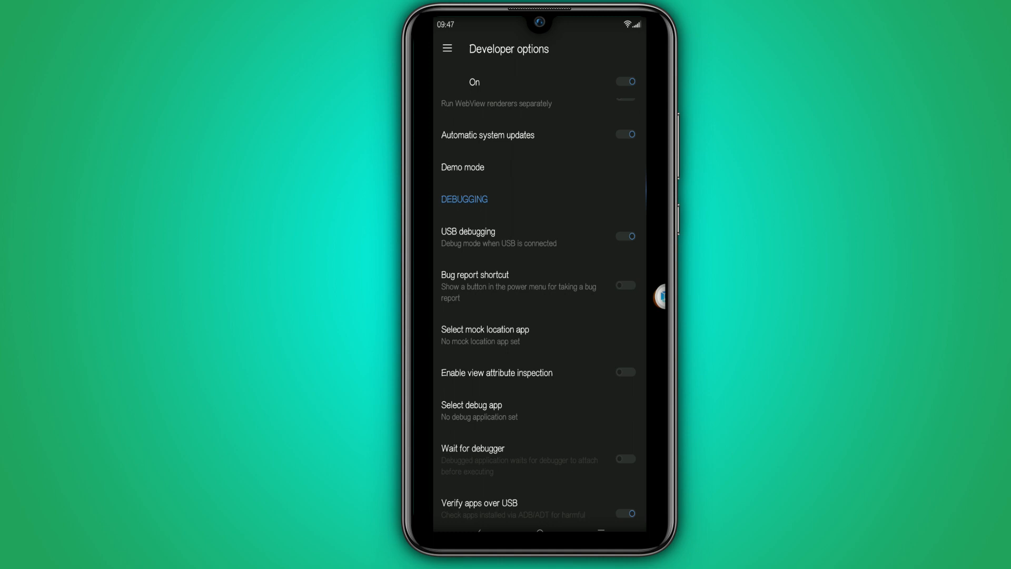
pyautogui.scroll(-3)
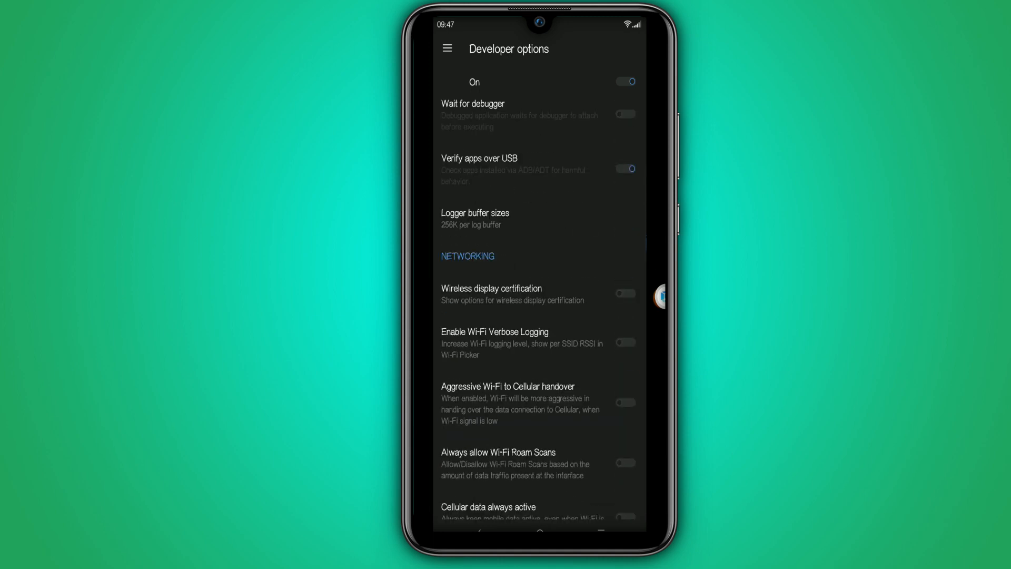
pyautogui.scroll(-3)
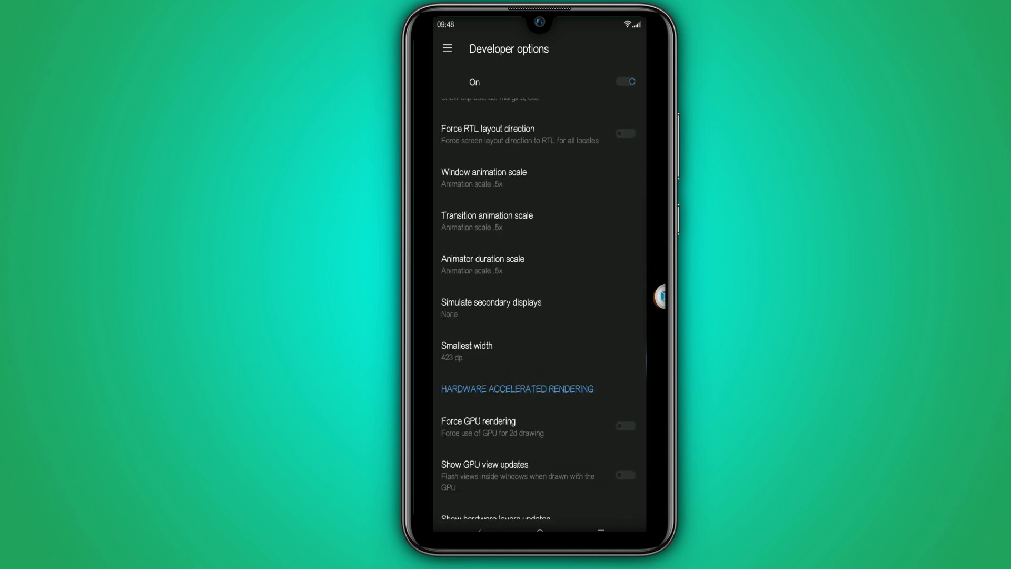
pyautogui.scroll(3)
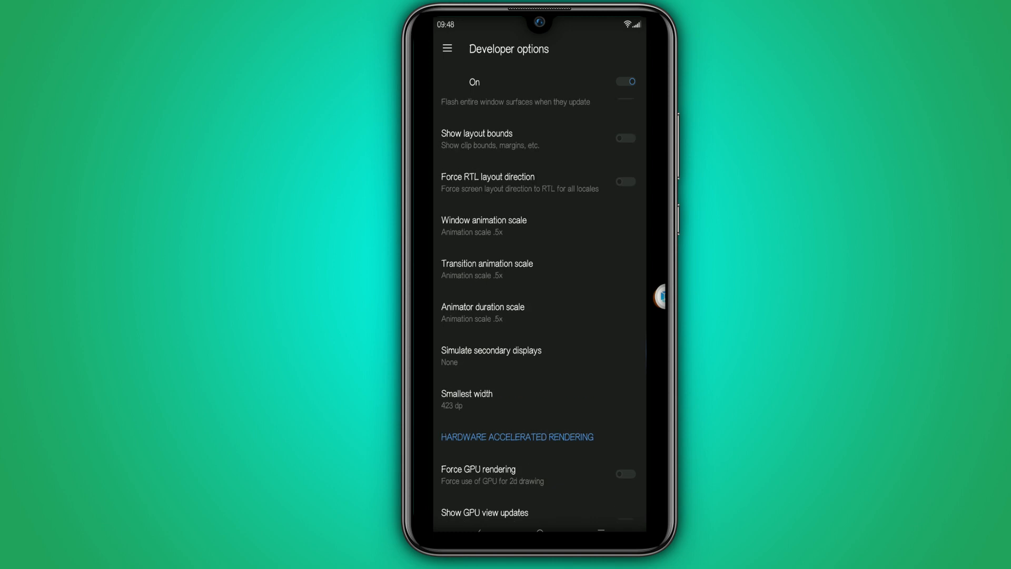
pyautogui.scroll(3)
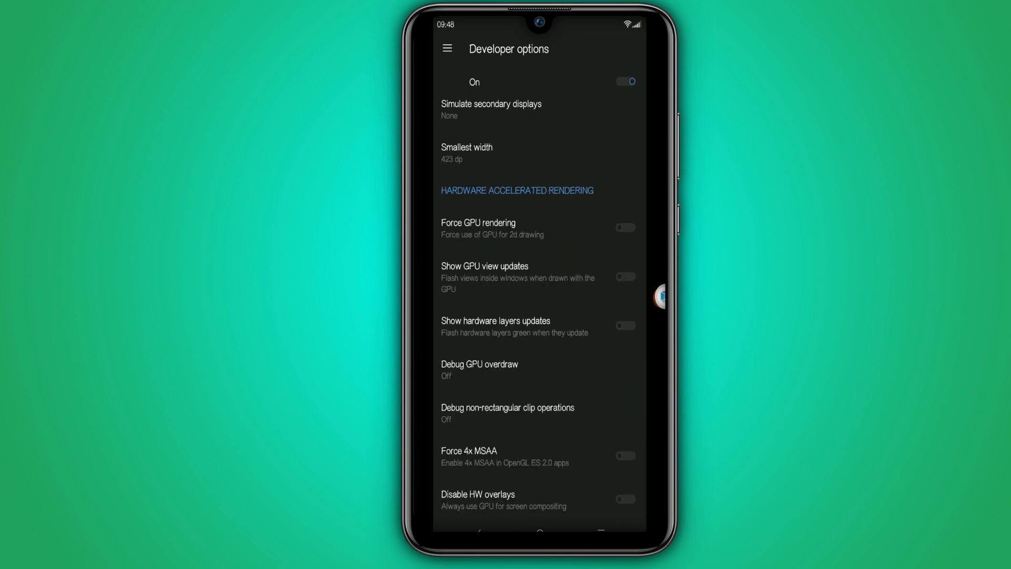
pyautogui.click(623, 227)
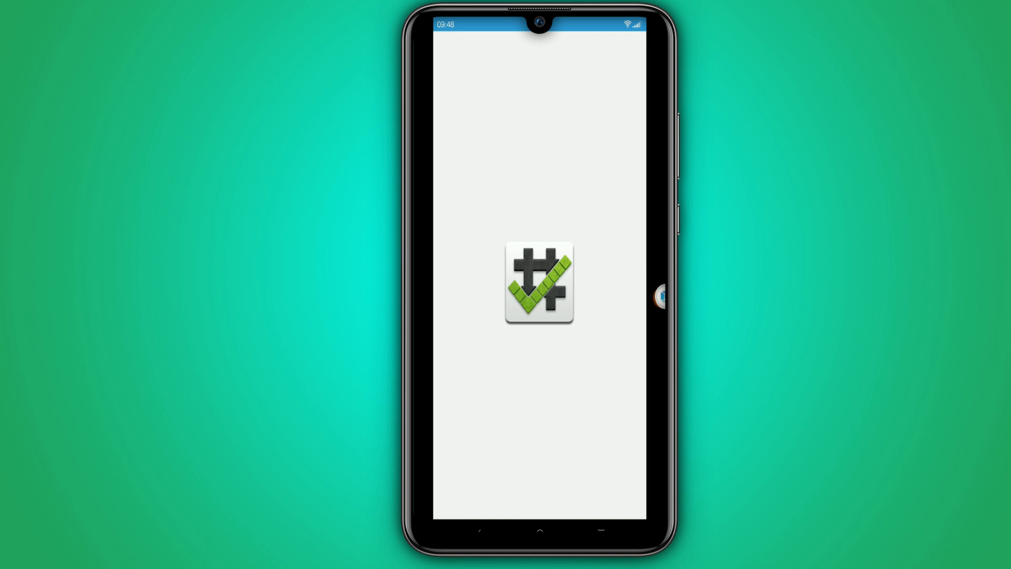
# Step: Run VERIFY ROOT in Root Checker Basic and close the 'Romex has stopped' dialog
pyautogui.click(540, 281)
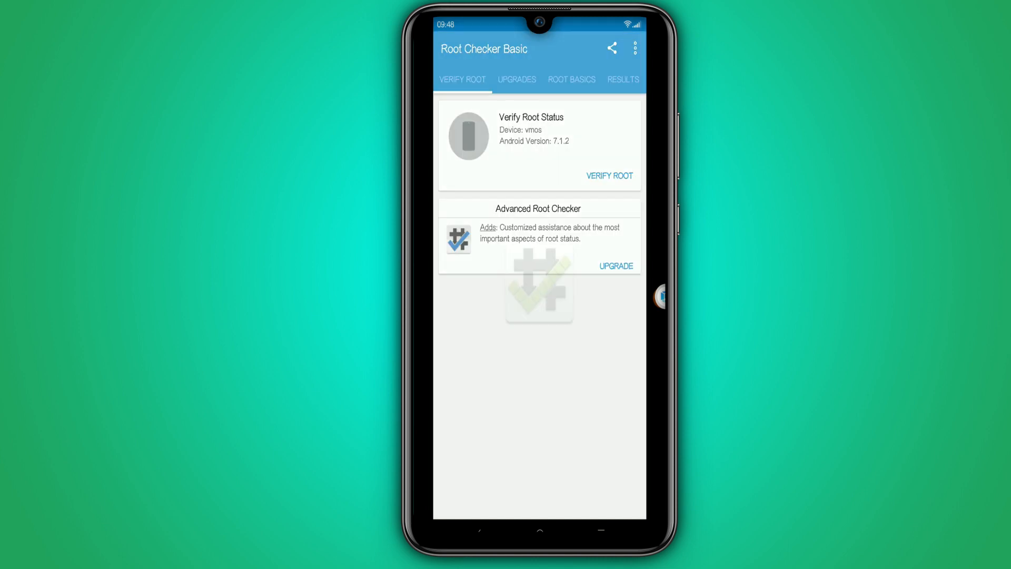
pyautogui.click(608, 176)
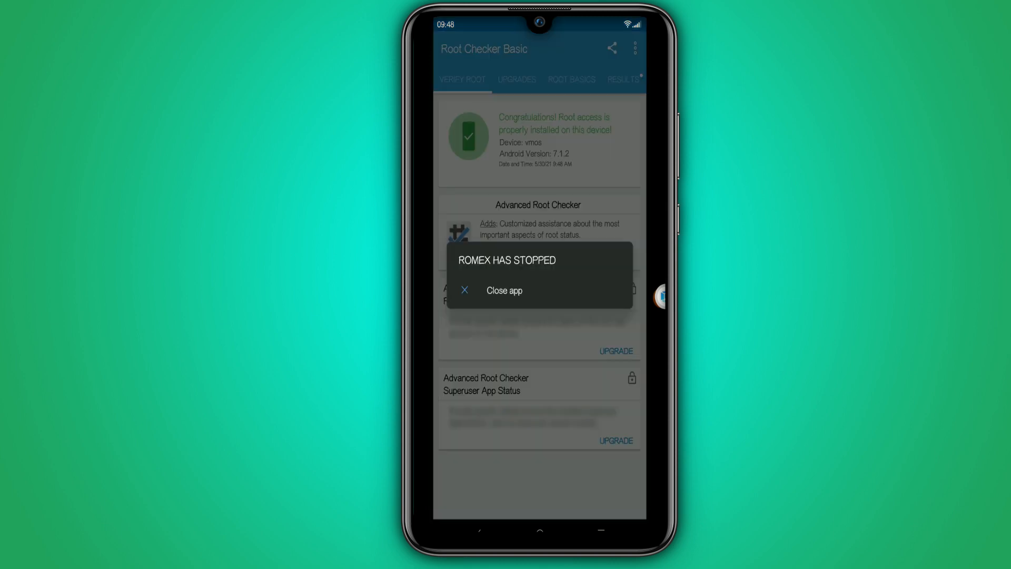
pyautogui.click(505, 290)
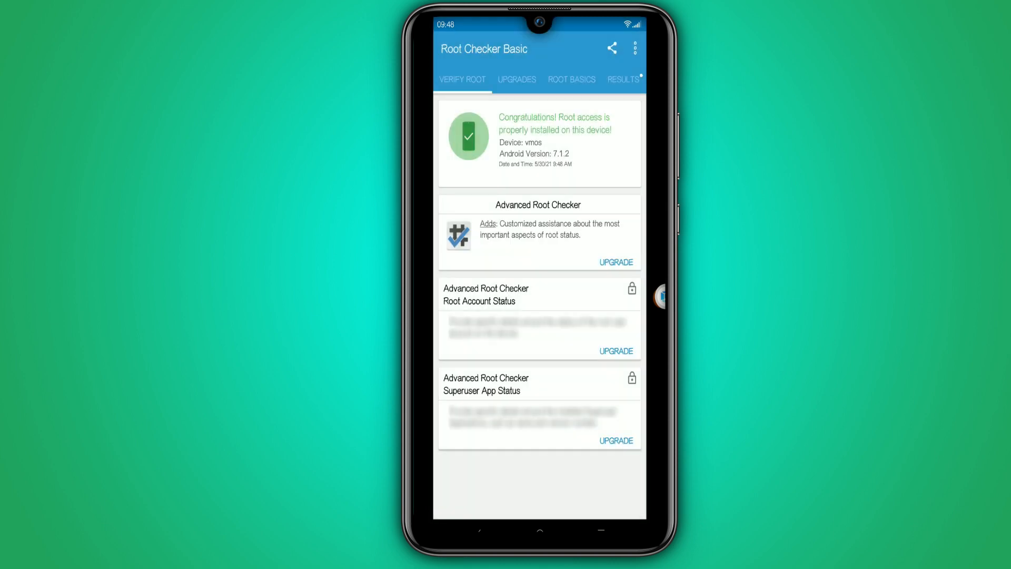